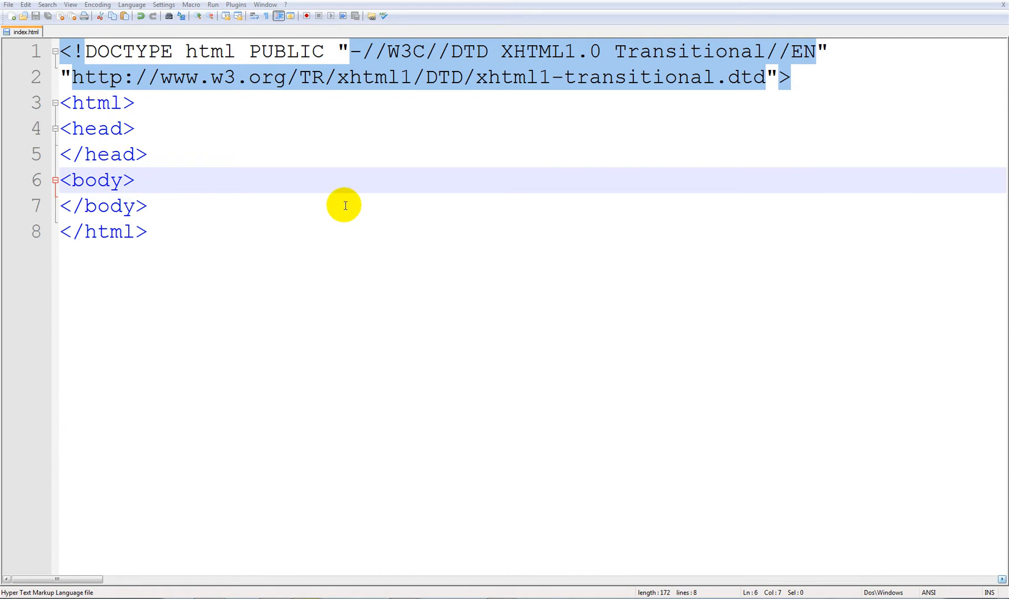
mouse_move(356, 177)
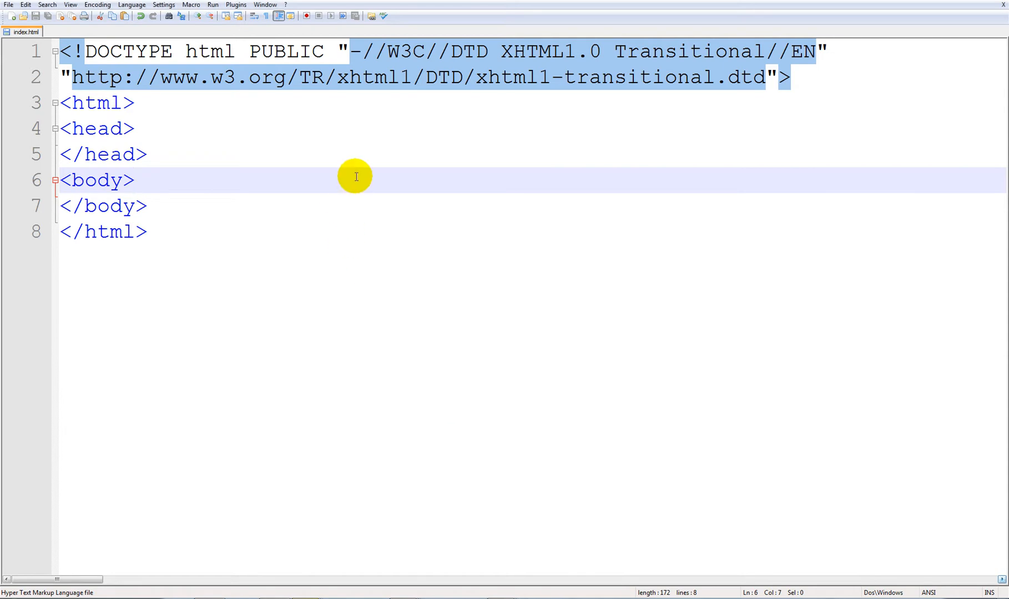
mouse_move(1004, 426)
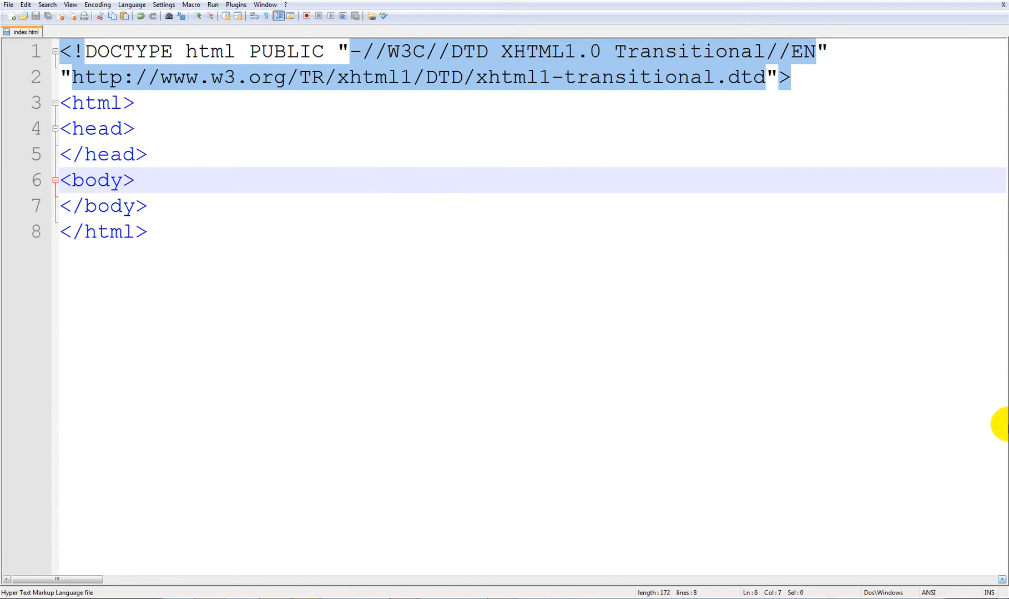
- Type a self-closing input tag inside the page body
type("<")
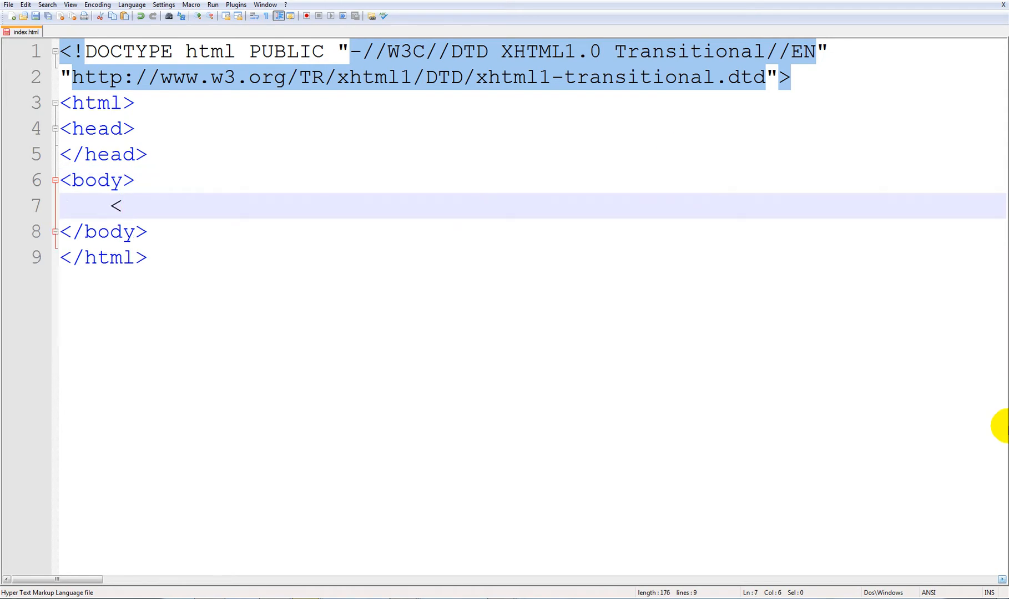
type(">")
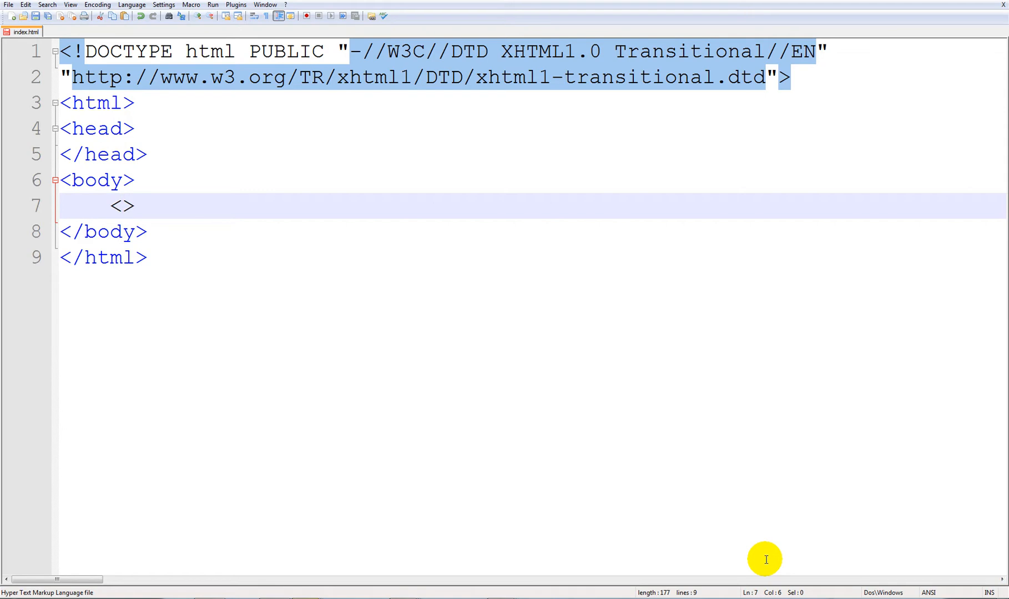
type("inout")
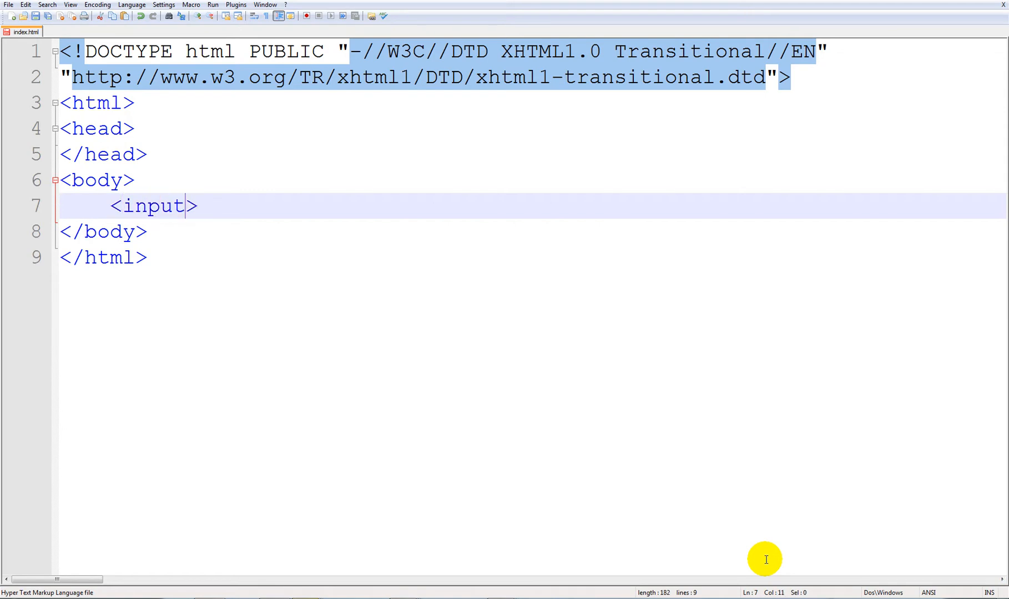
type("/")
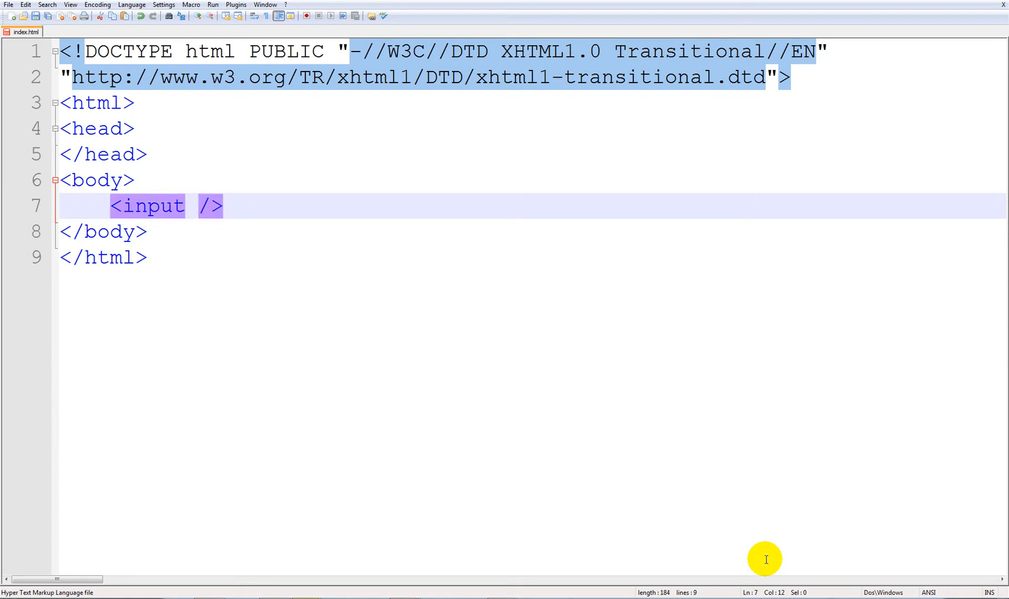
left_click(110, 206)
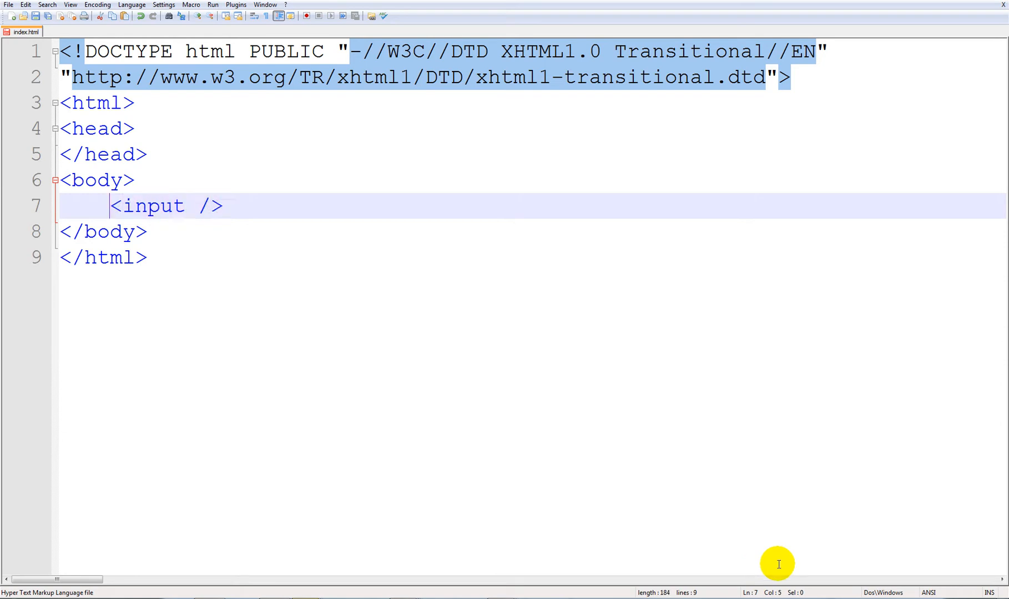
- Add a bold 'Password:' label before the input and set its type to "text"
type("<b>")
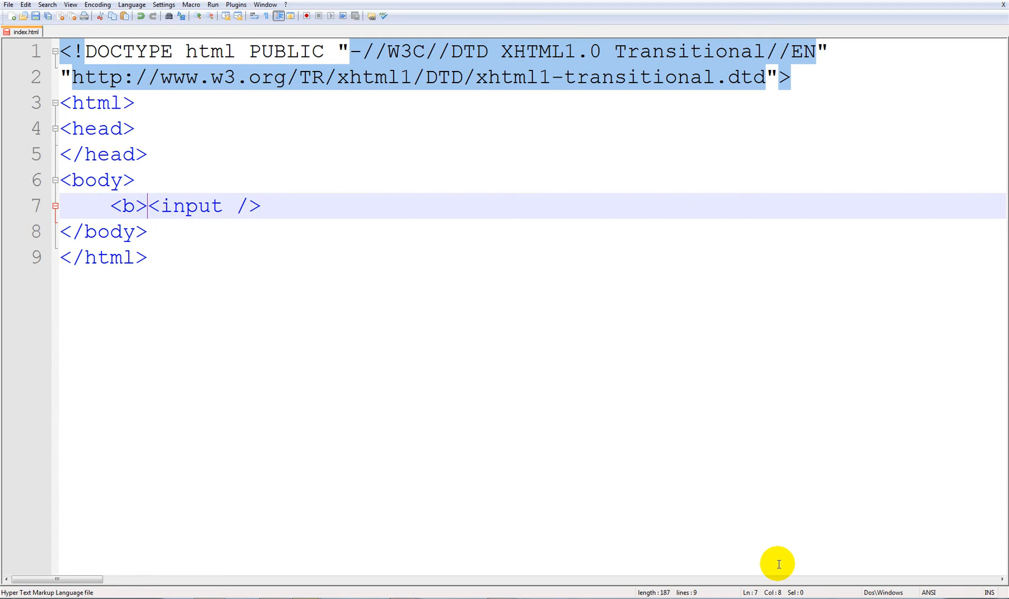
type("<b/")
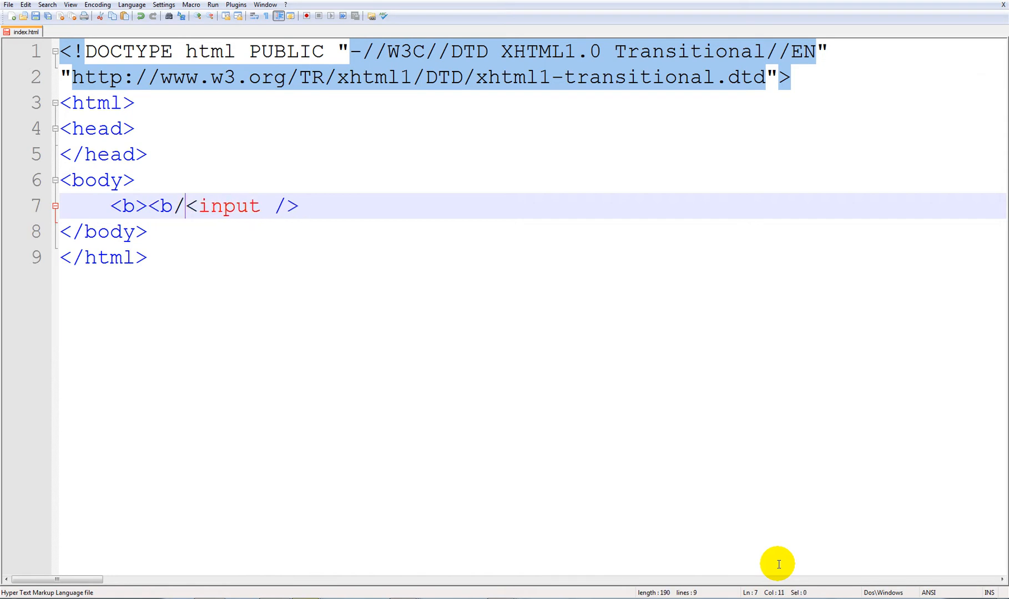
type(">")
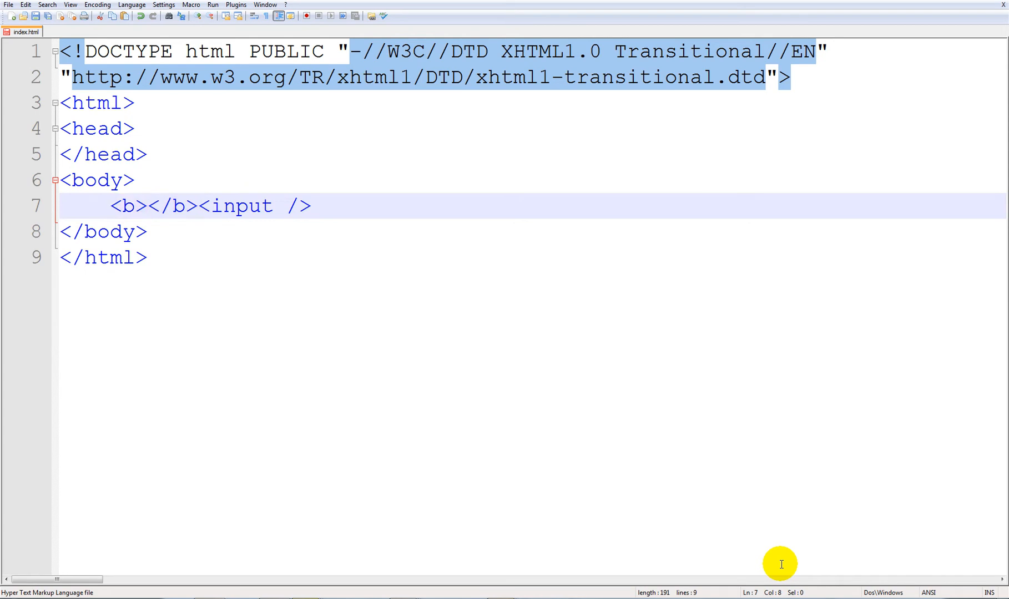
type("P")
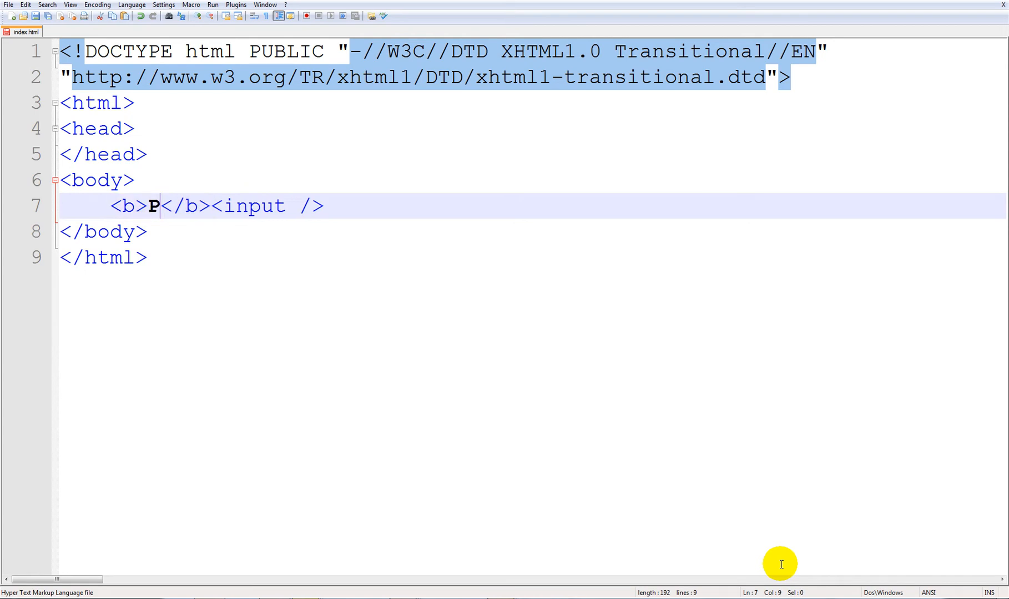
type("assword:")
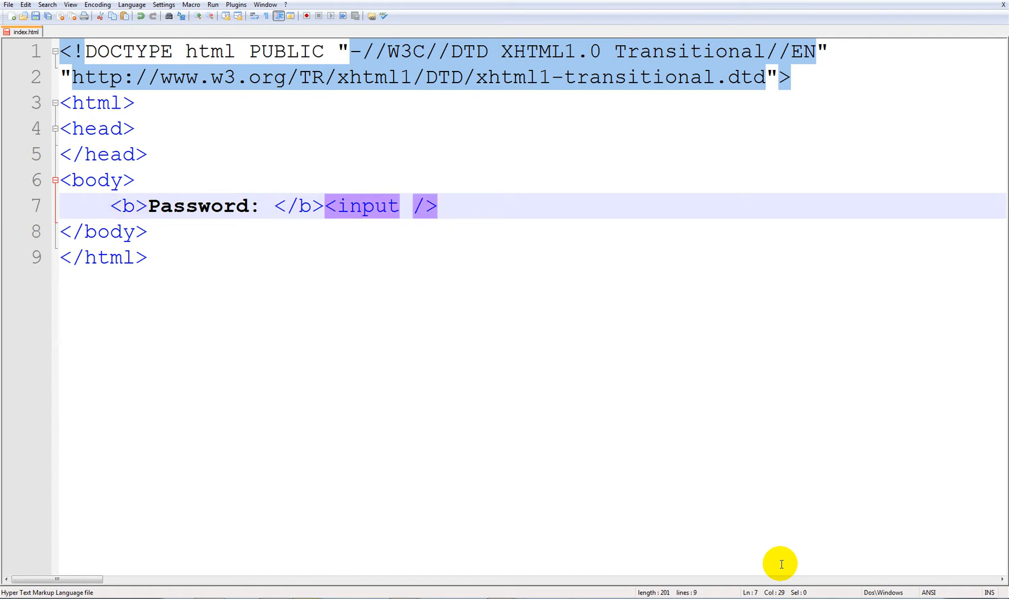
type("type=\"\"")
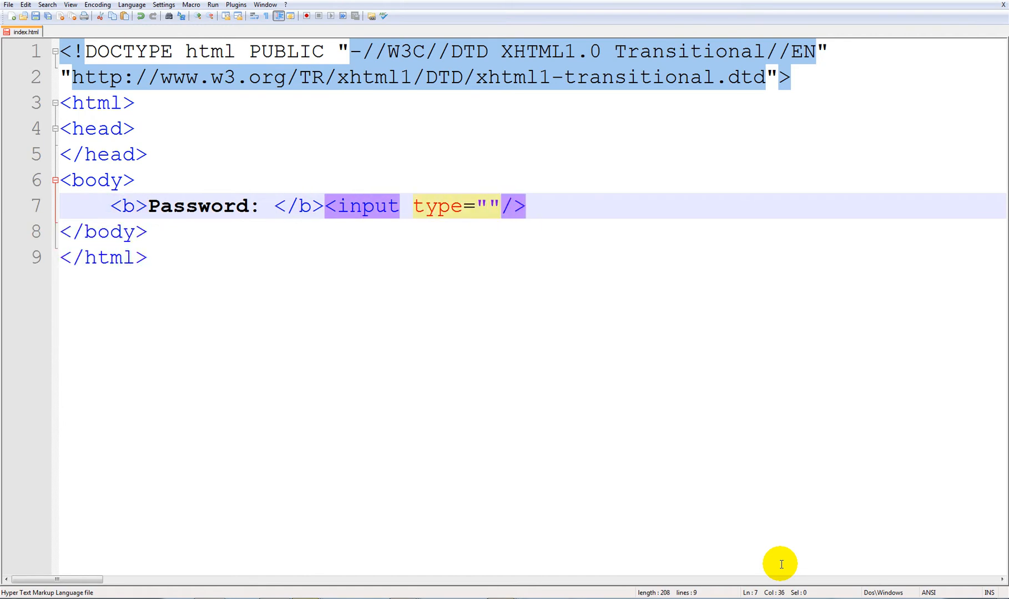
key("Left")
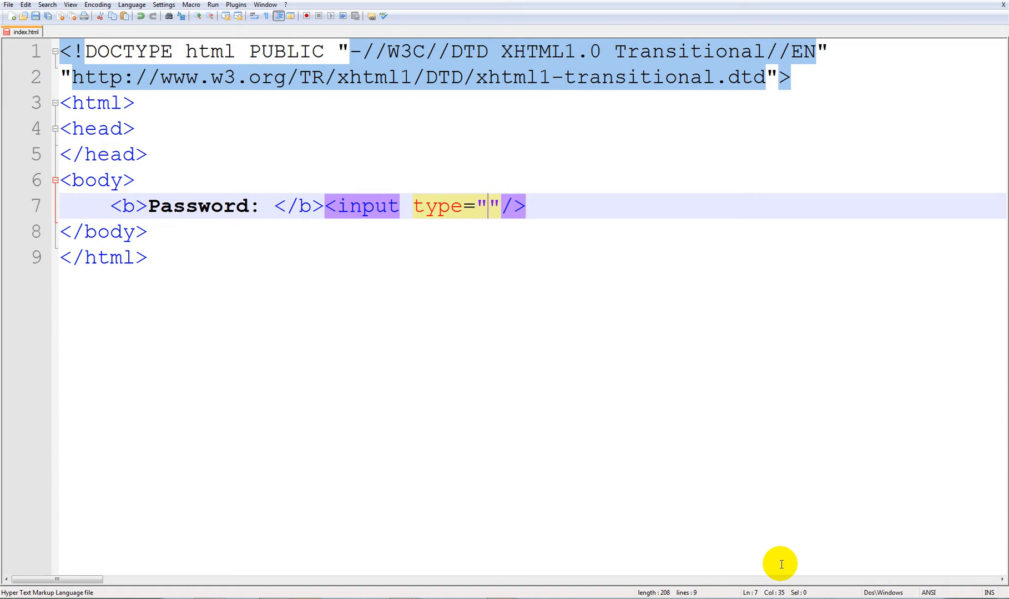
type("text")
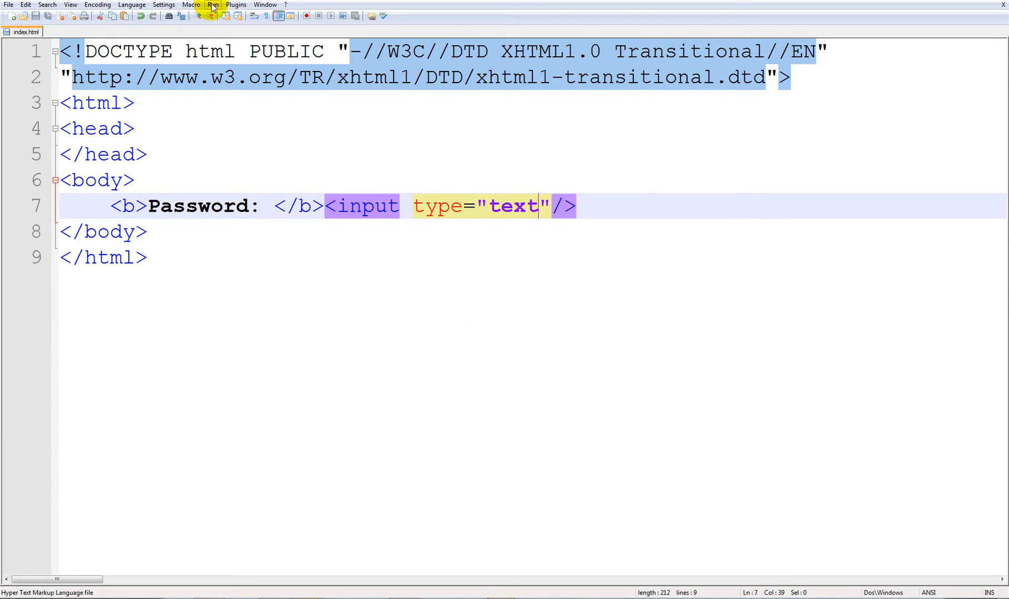
- Preview in Internet Explorer and type 'I love bad on bee fjerky' into the Password field
left_click(212, 5)
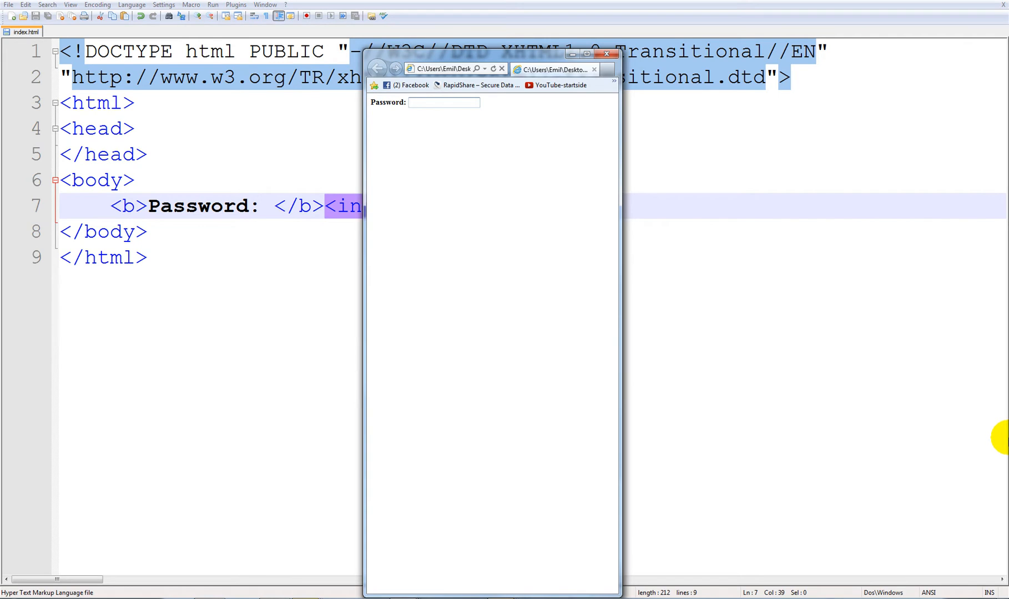
left_click(443, 102)
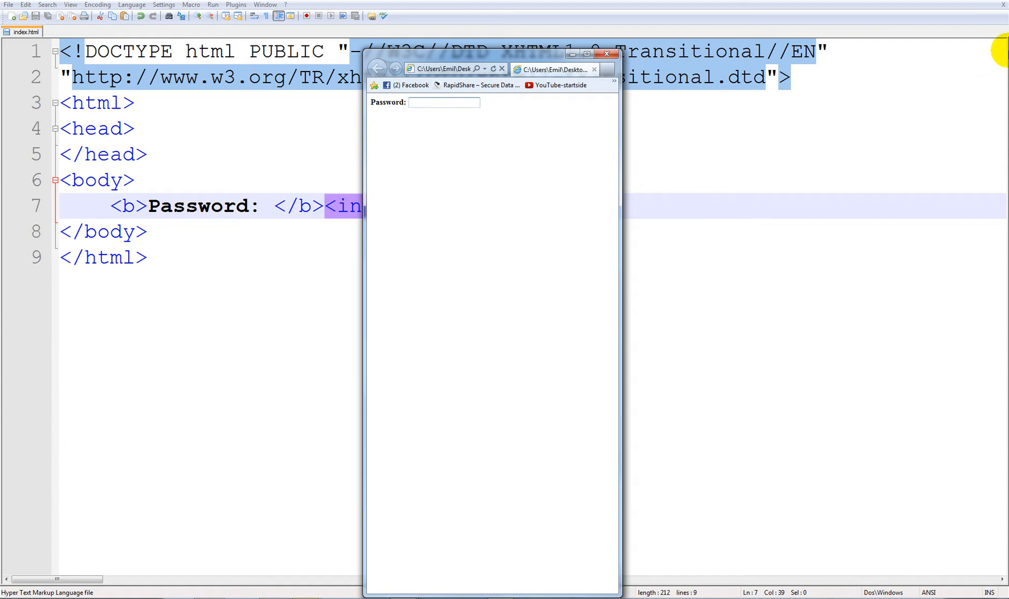
left_click(443, 102)
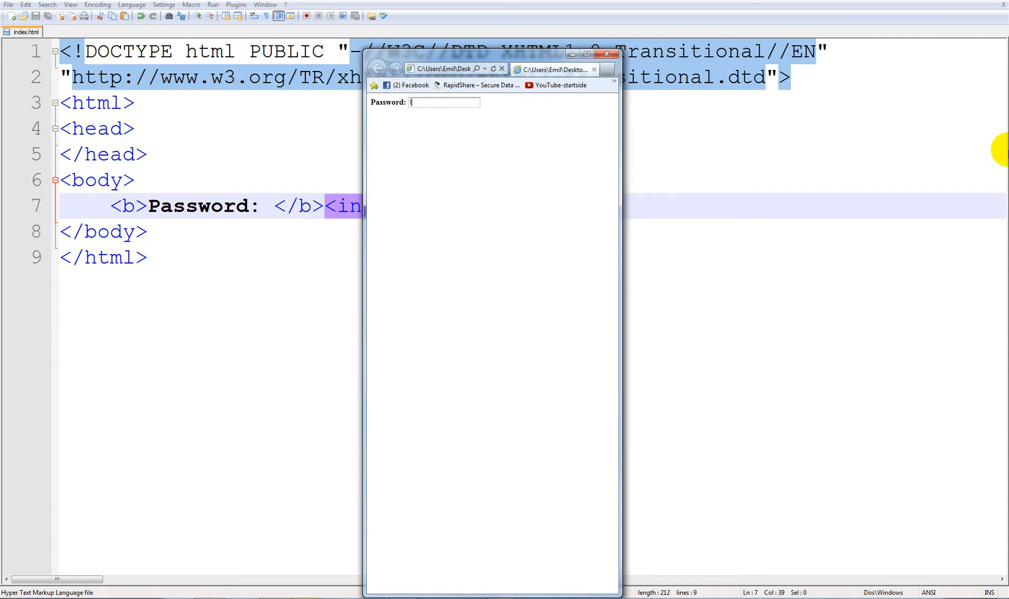
type("I love bad")
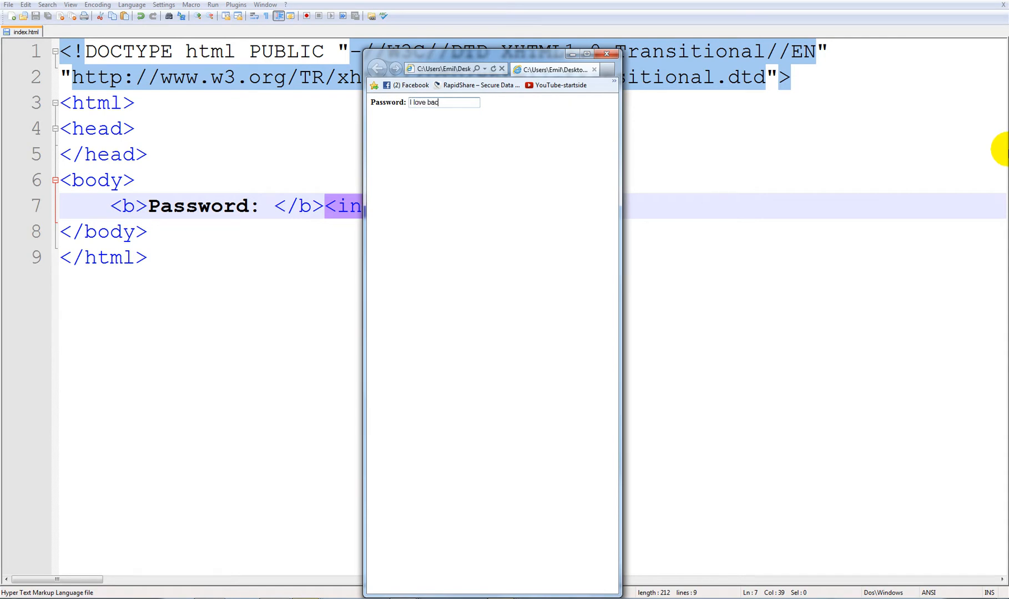
type("on")
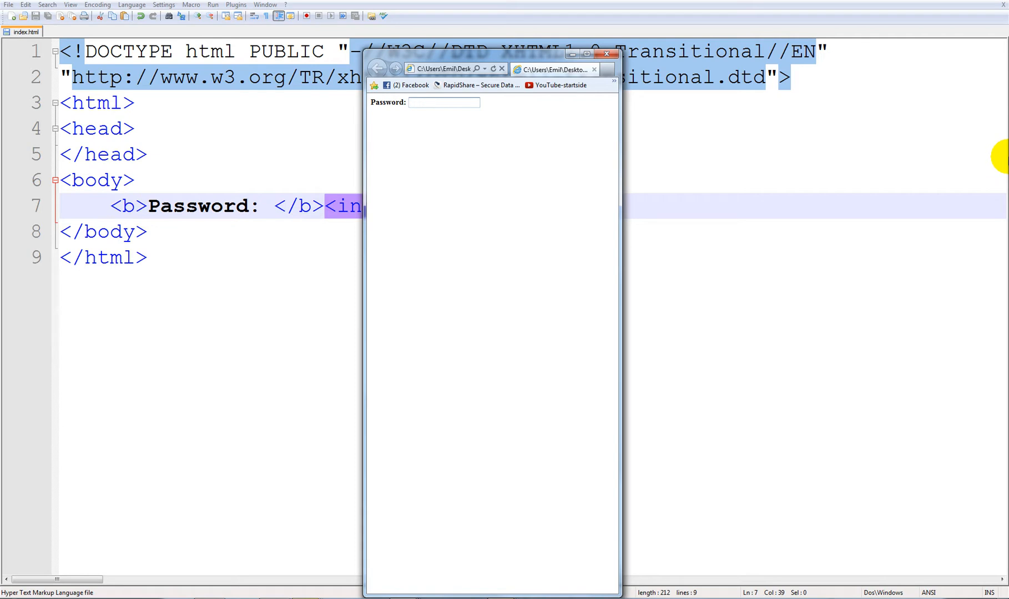
type("bee")
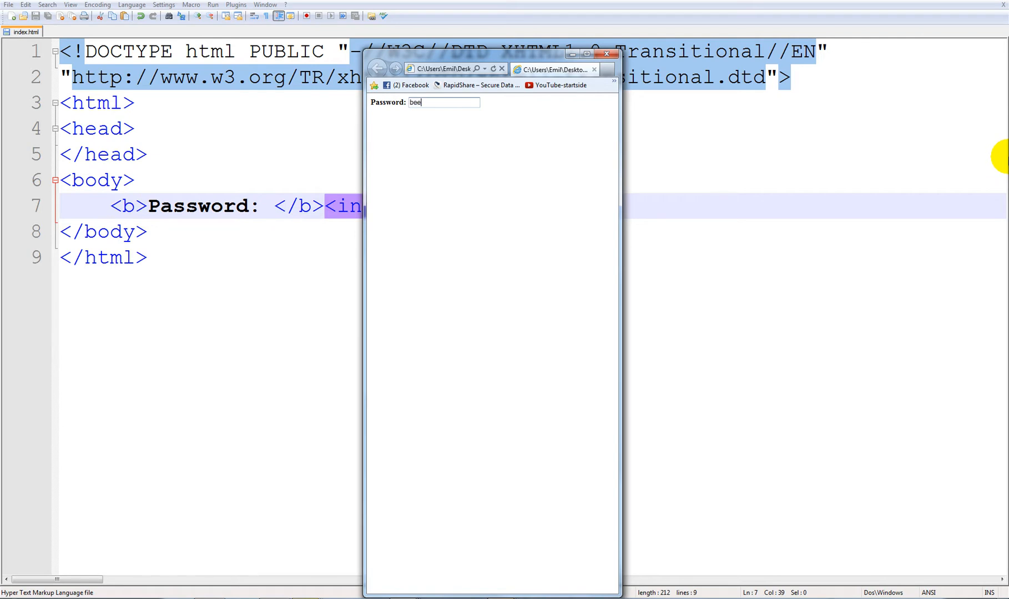
type("fjerky")
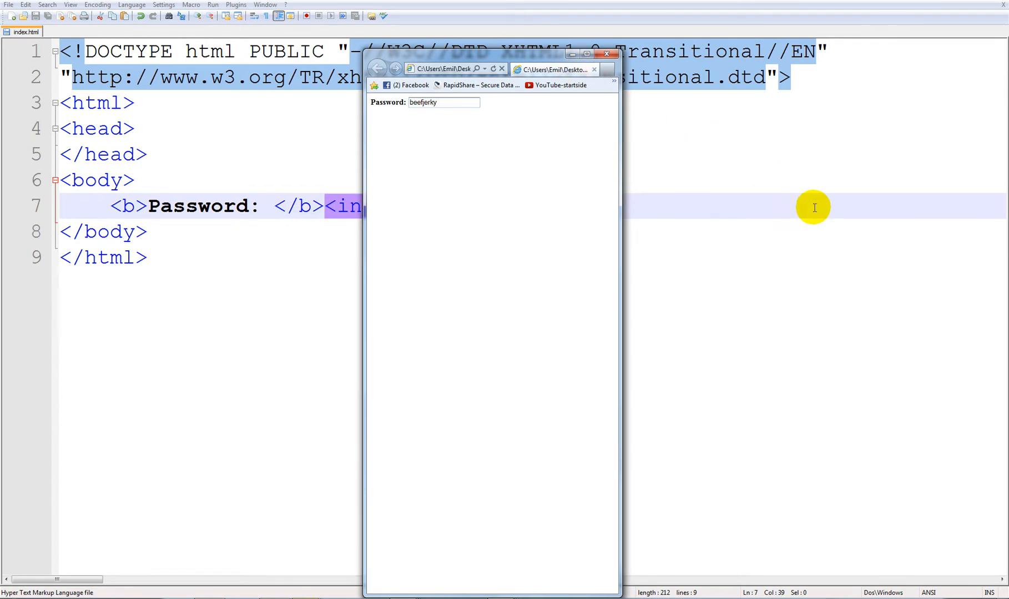
left_click_drag(493, 53, 587, 230)
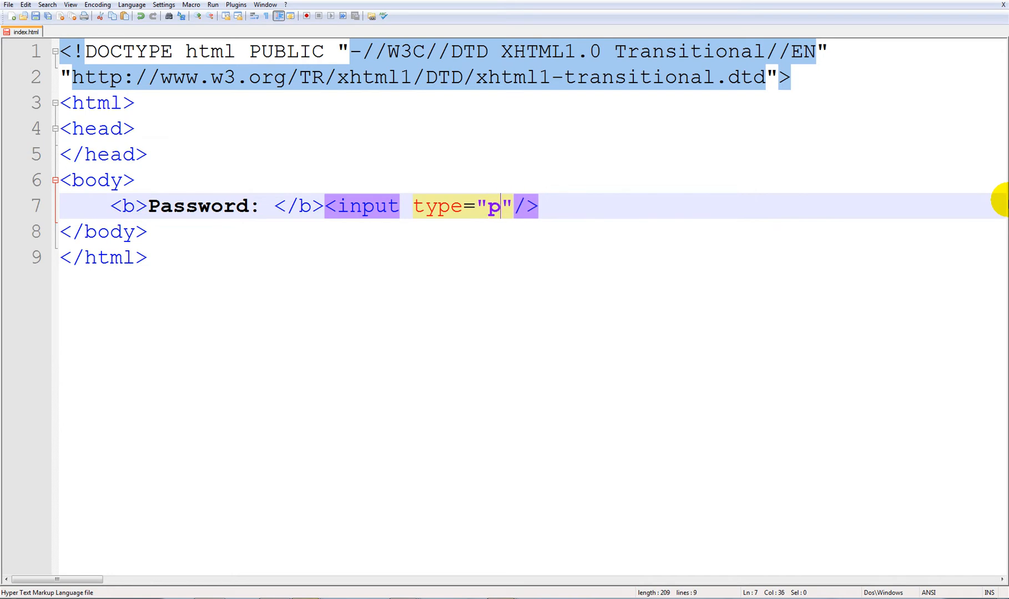
- Change the input type to "password" and type masked characters into the previewed field
type("asswor")
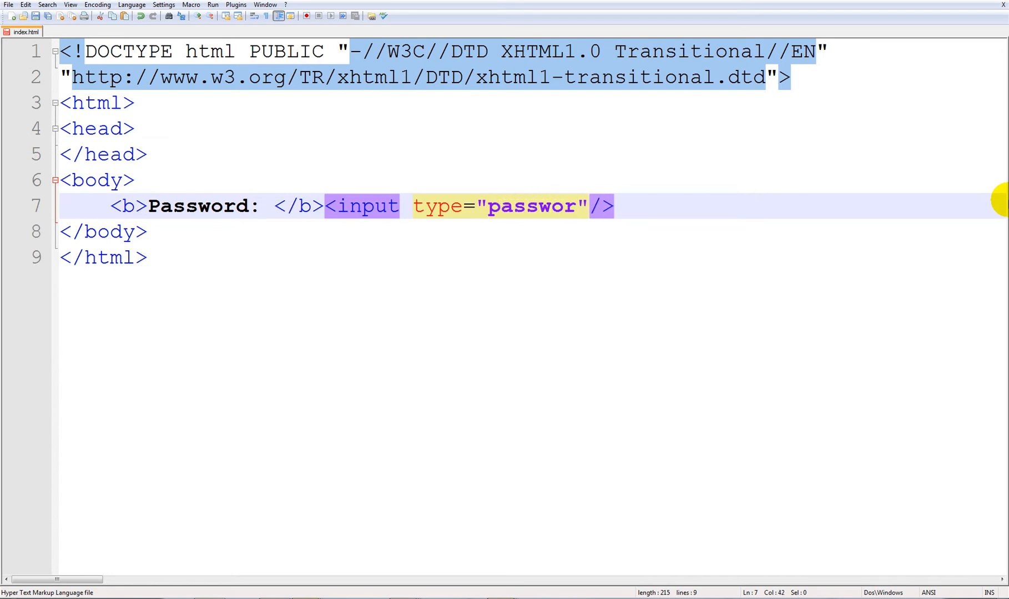
type("d")
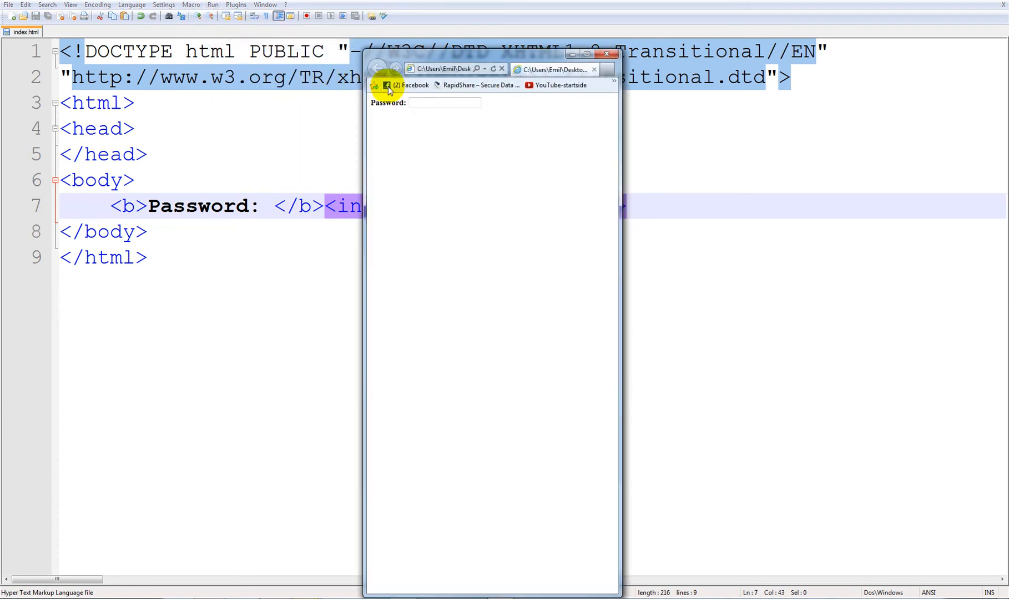
type("••")
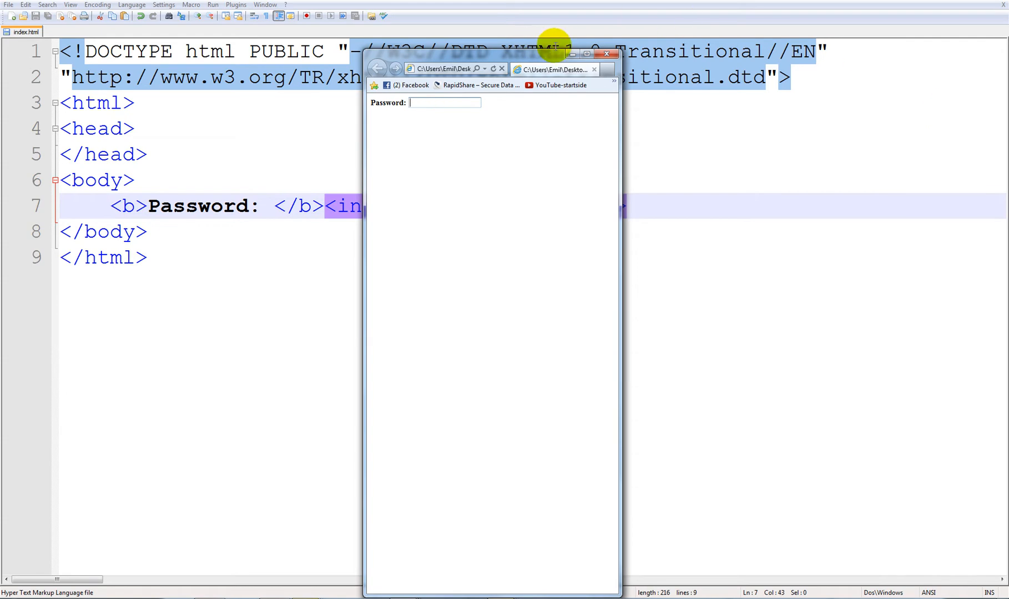
- Back in Notepad++, delete the "password" type value and type submit in its place
left_click(604, 53)
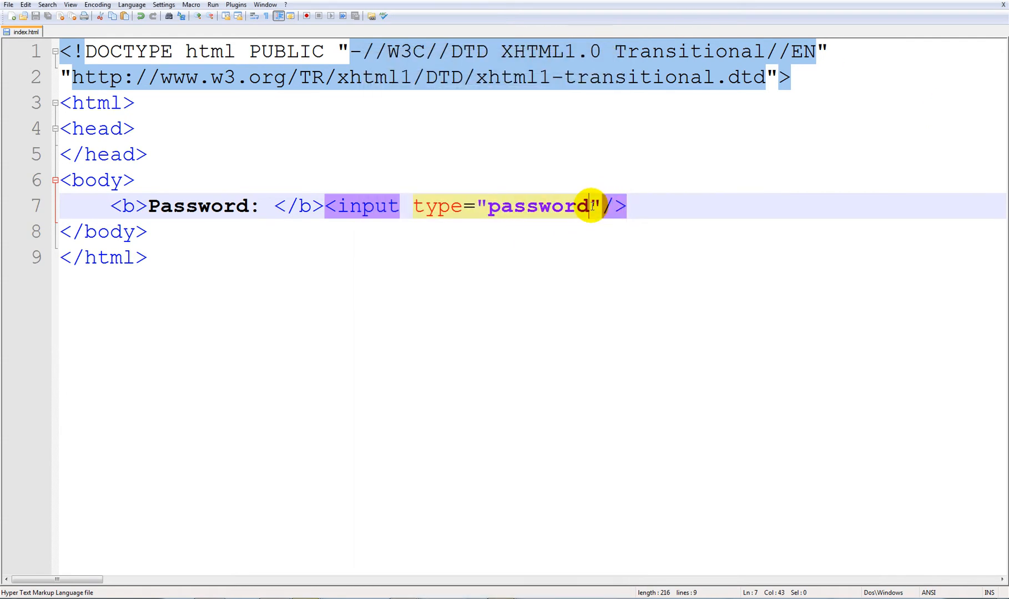
double_click(531, 206)
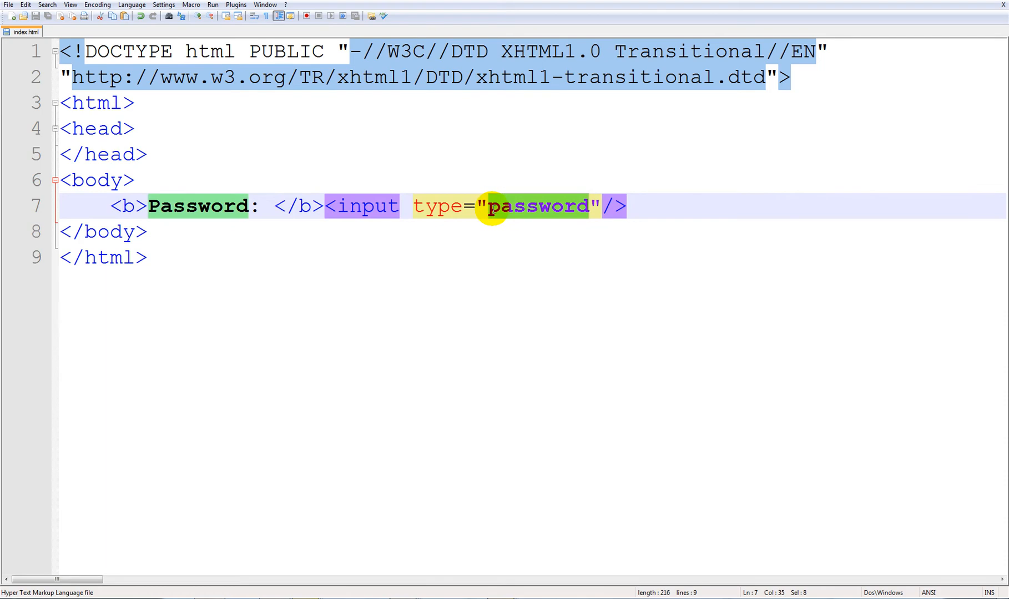
key("Delete")
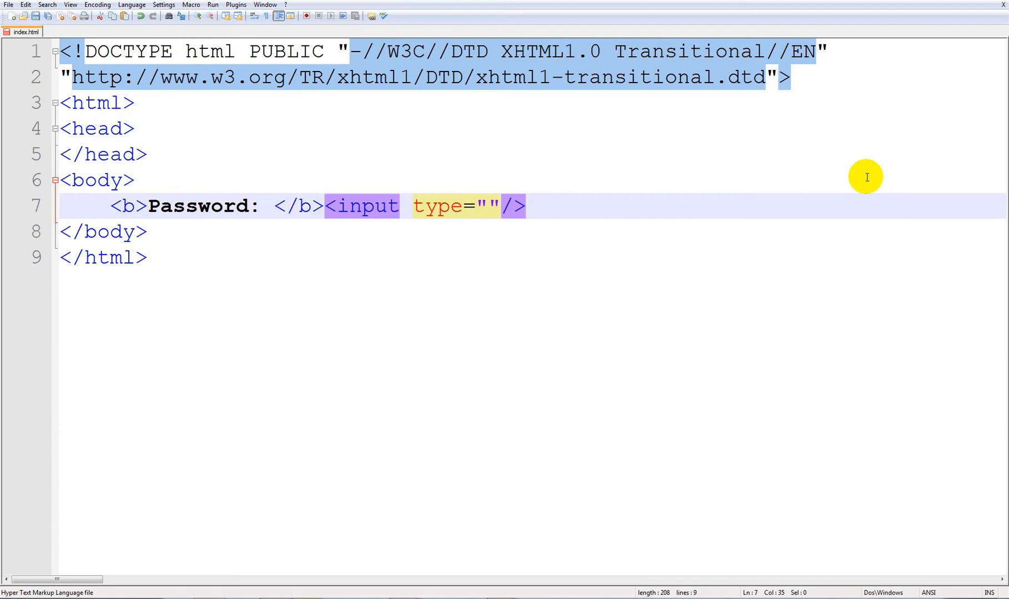
mouse_move(921, 216)
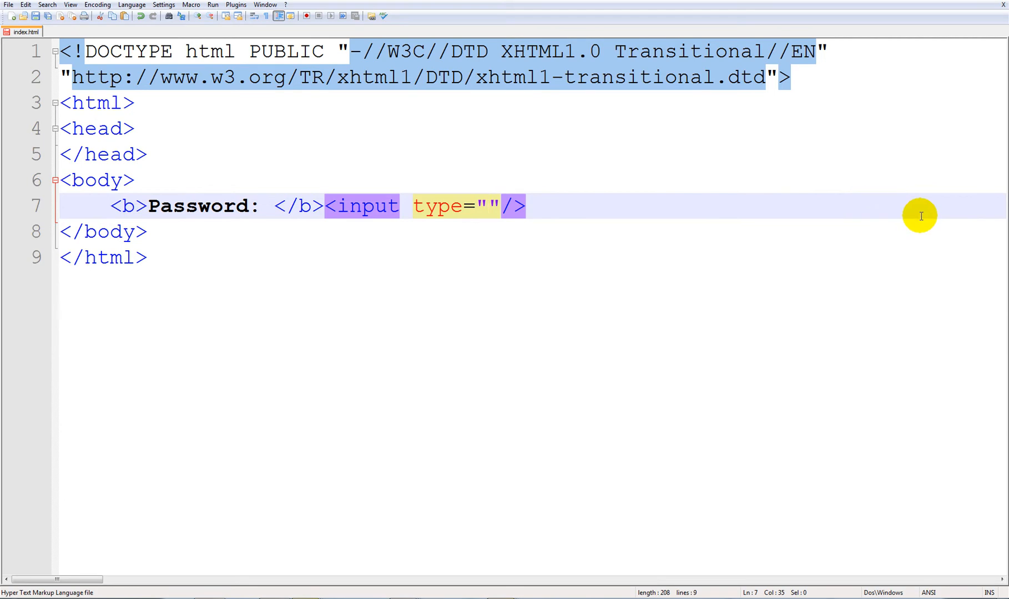
type("suvb")
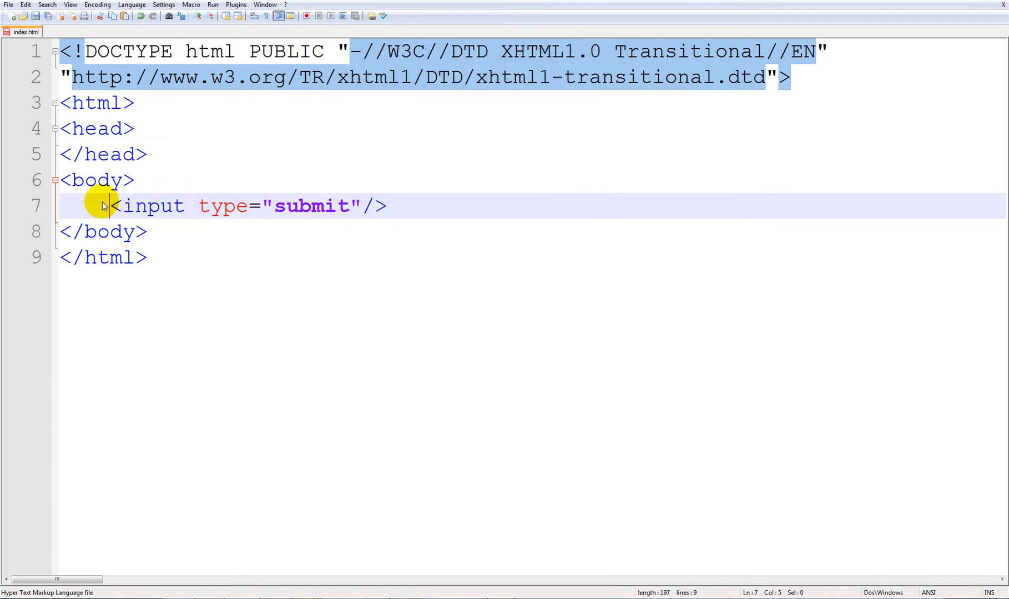
- Add value="Click me if ya dare" to the submit input and preview it in Internet Explorer
left_click(213, 4)
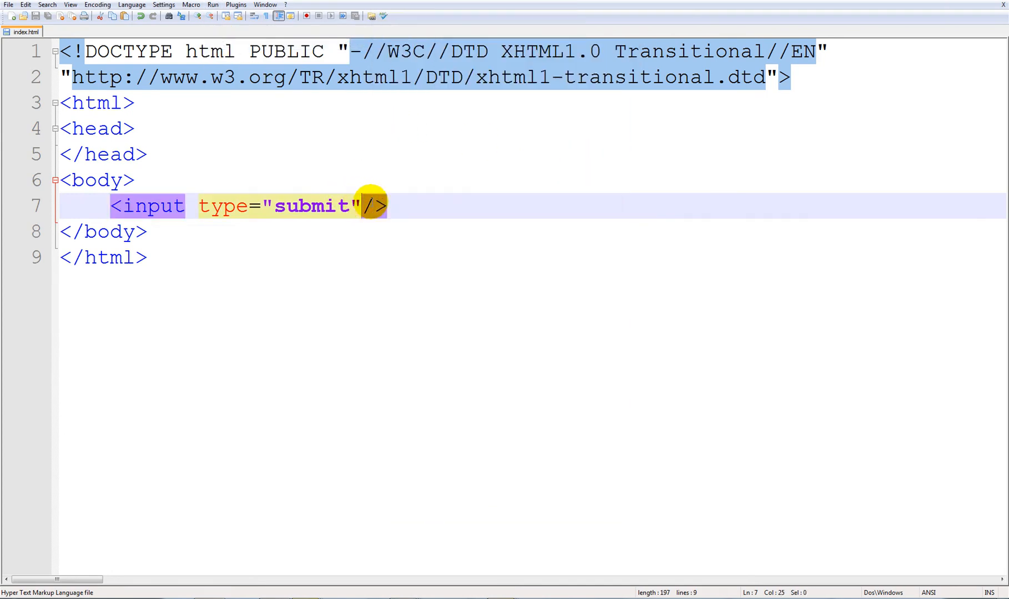
type("valui")
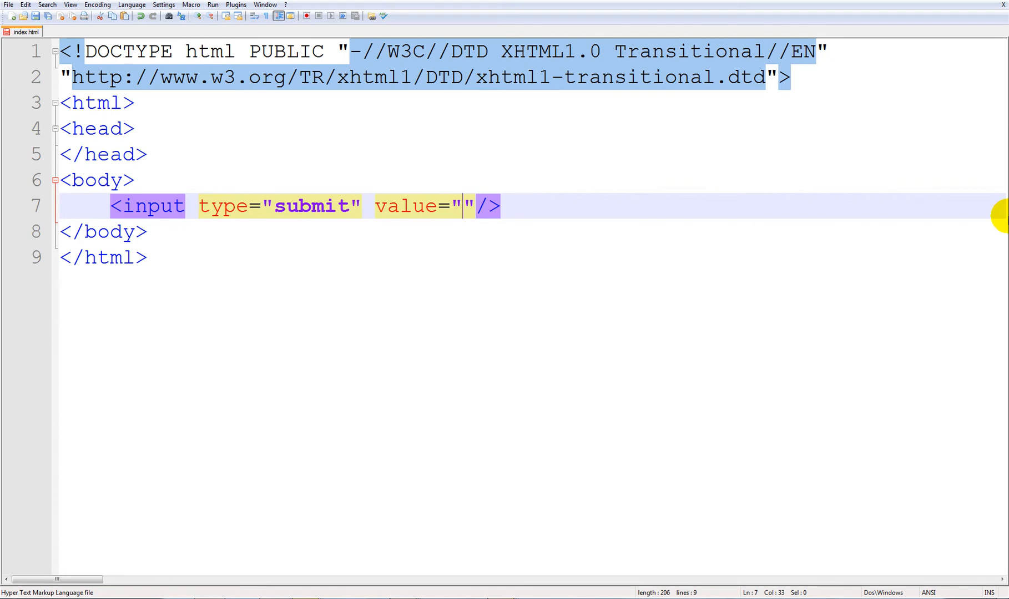
type("n")
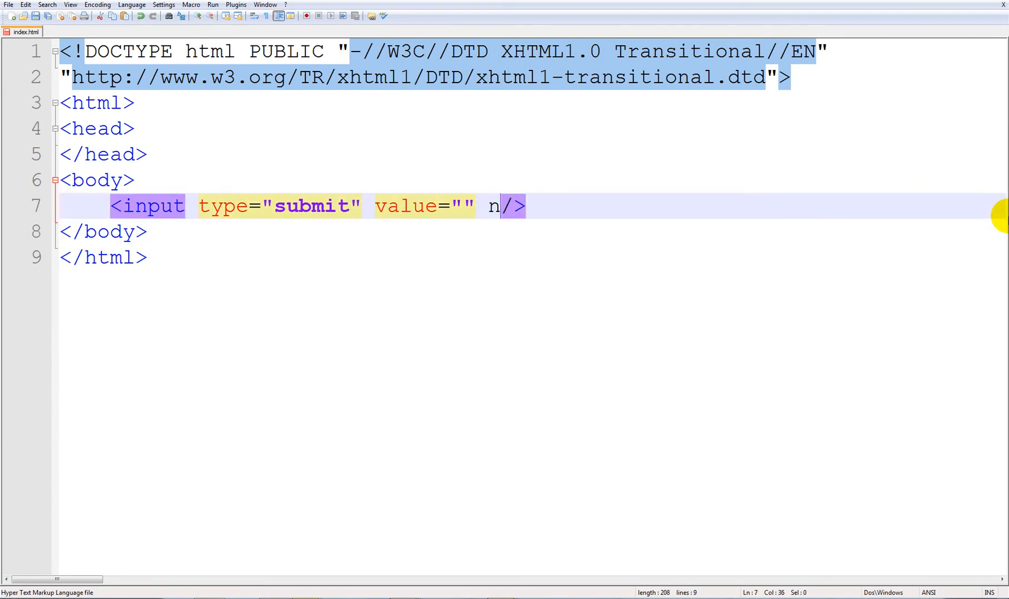
type("am")
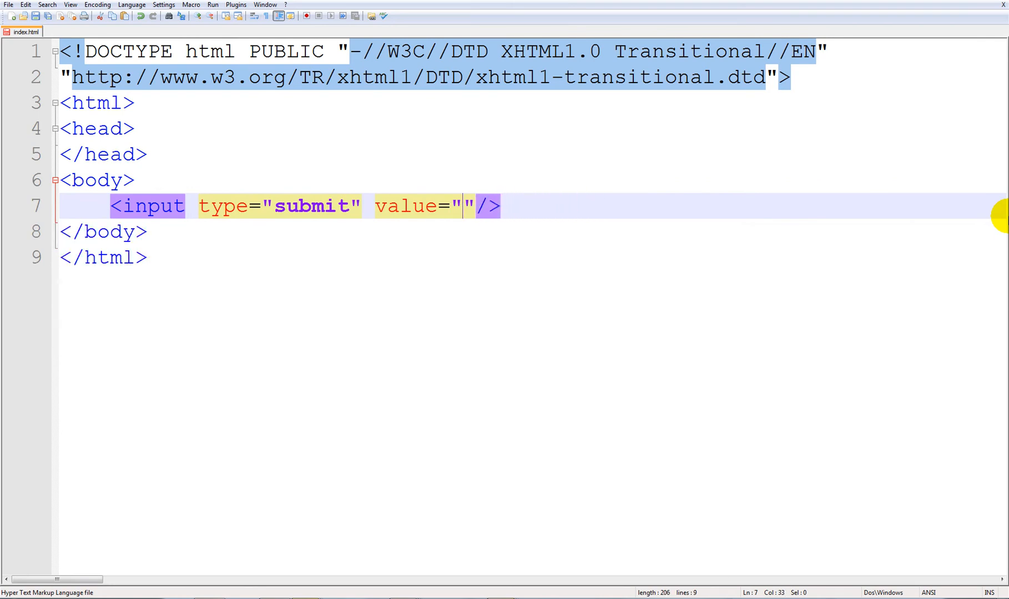
type("Click me if ya dare bia")
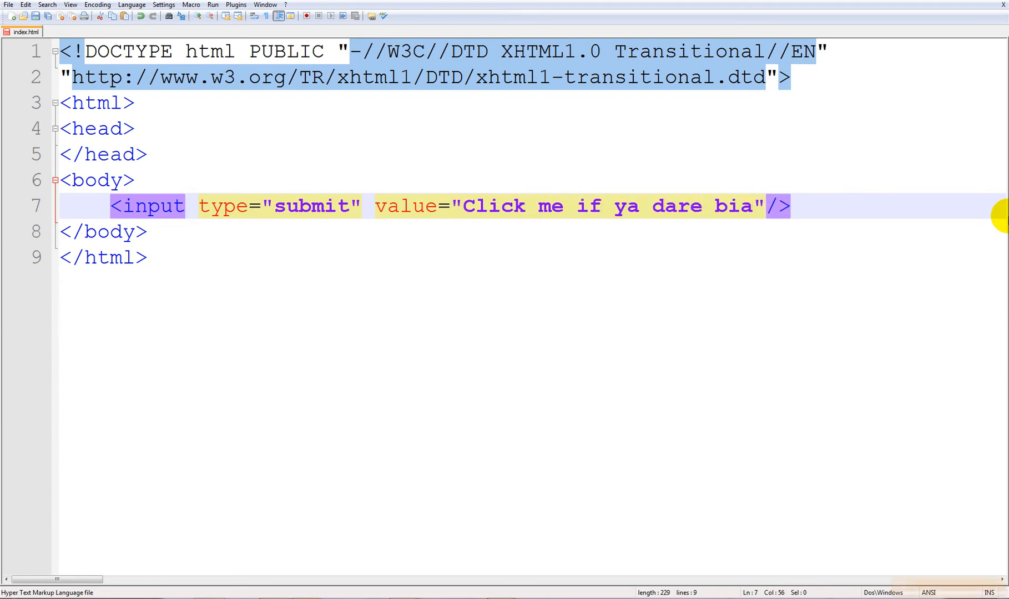
key("BackSpace")
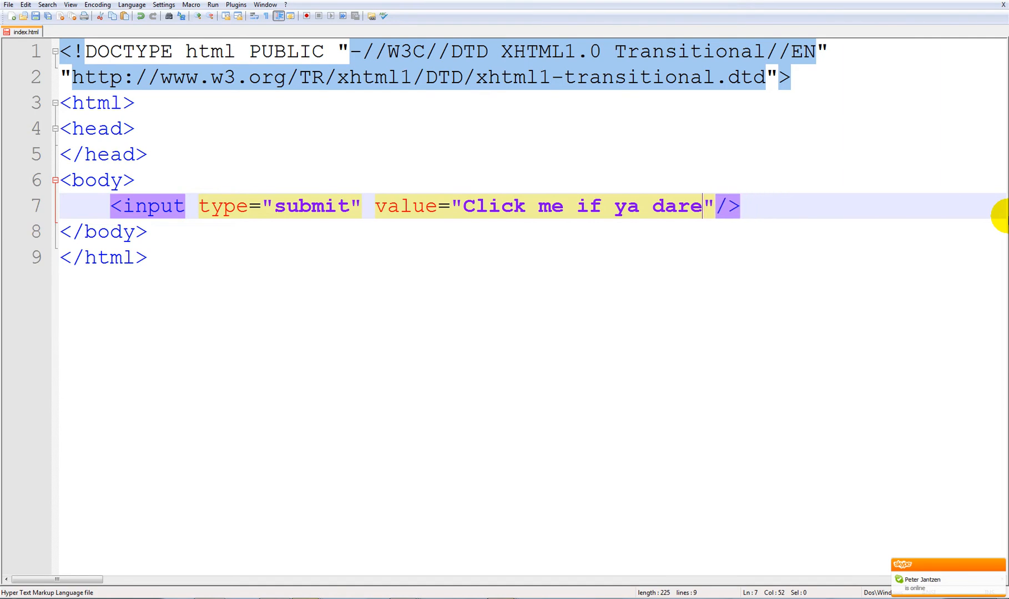
left_click(212, 5)
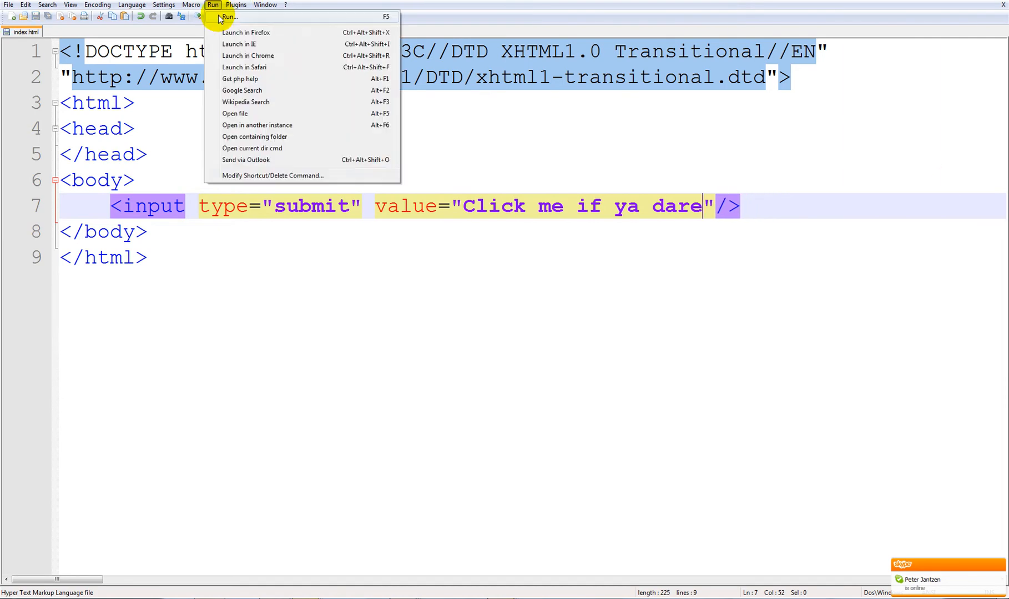
left_click(239, 43)
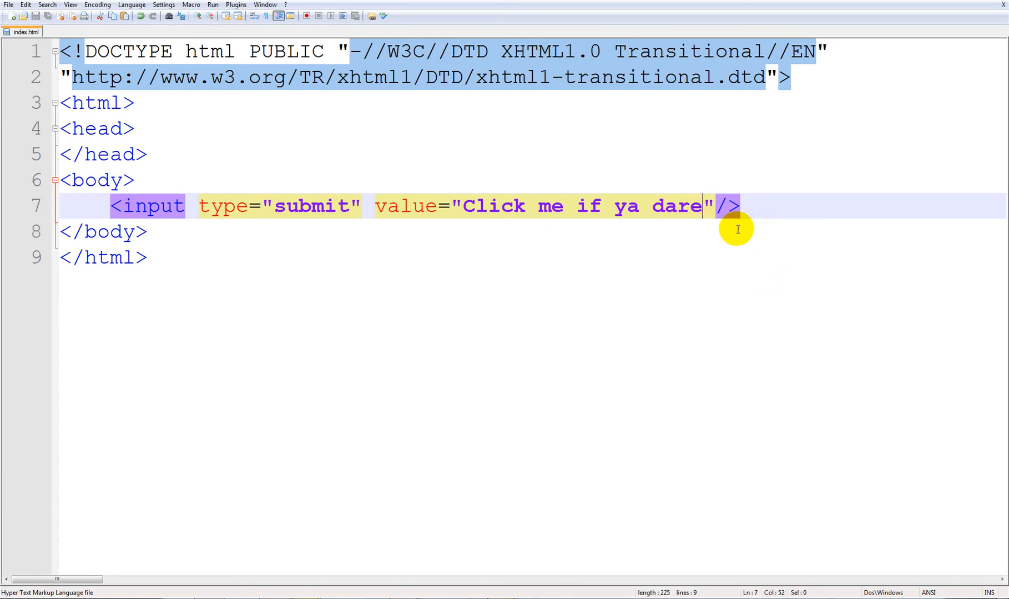
- Change the input type to "send" and check it in the Internet Explorer preview
double_click(313, 206)
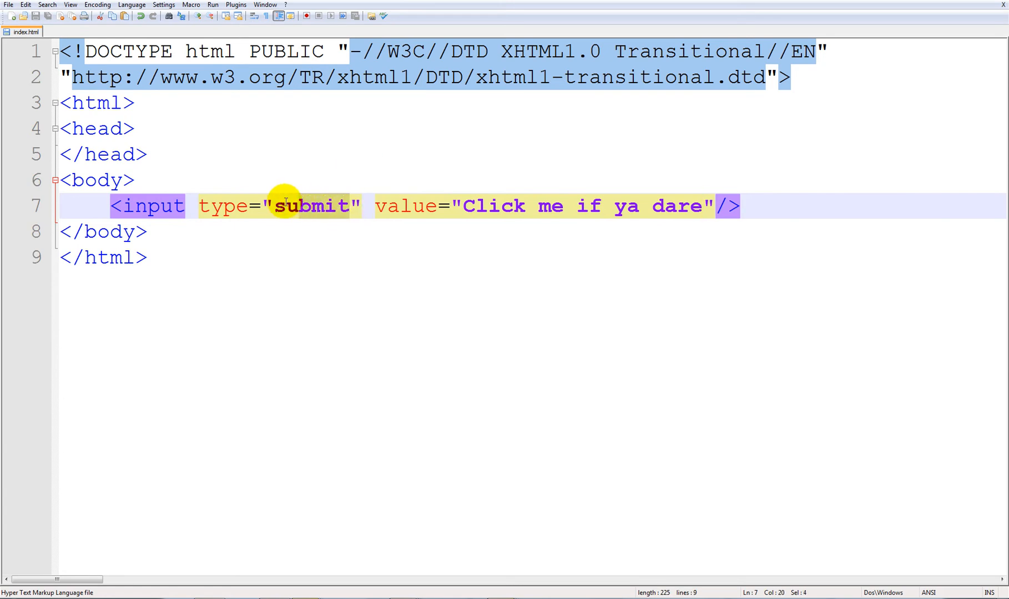
type("send")
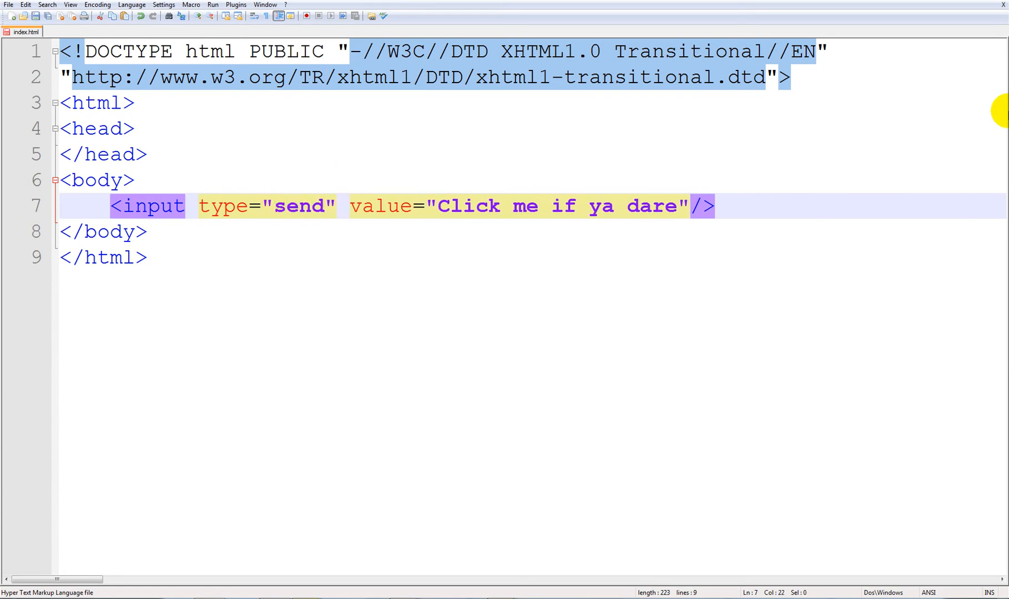
left_click(213, 5)
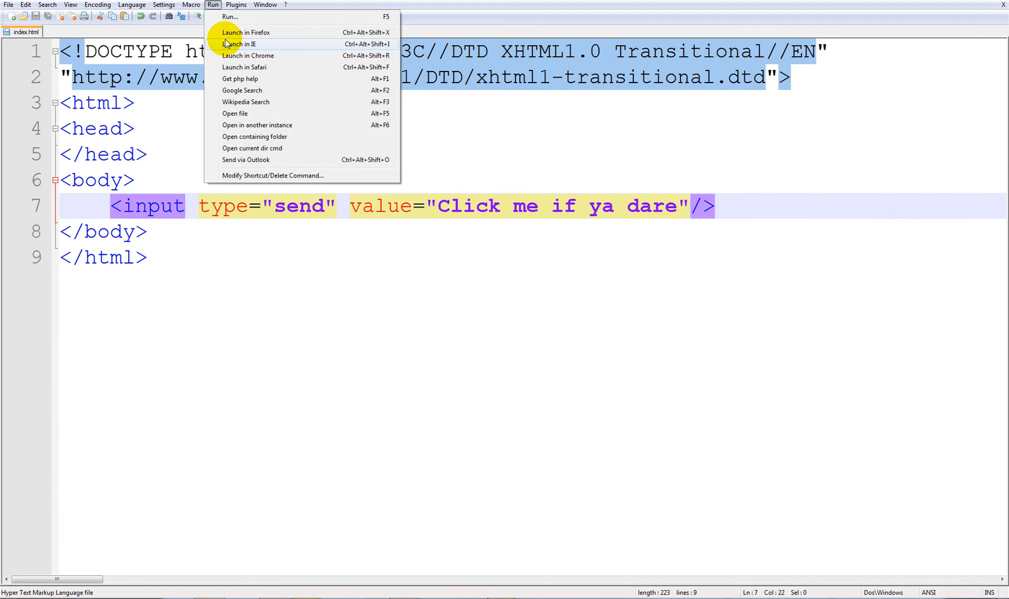
left_click(240, 43)
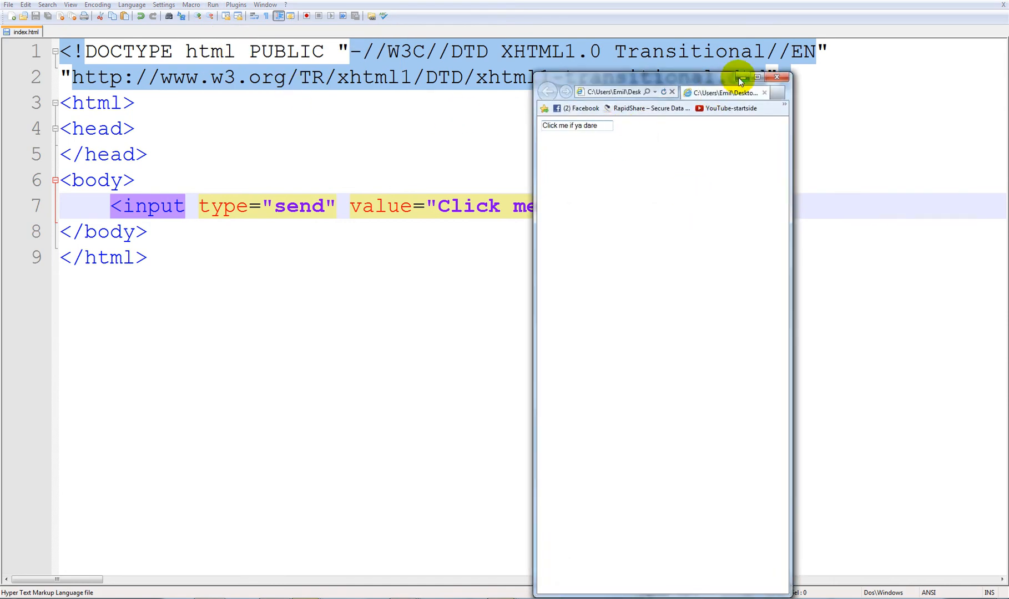
left_click(776, 77)
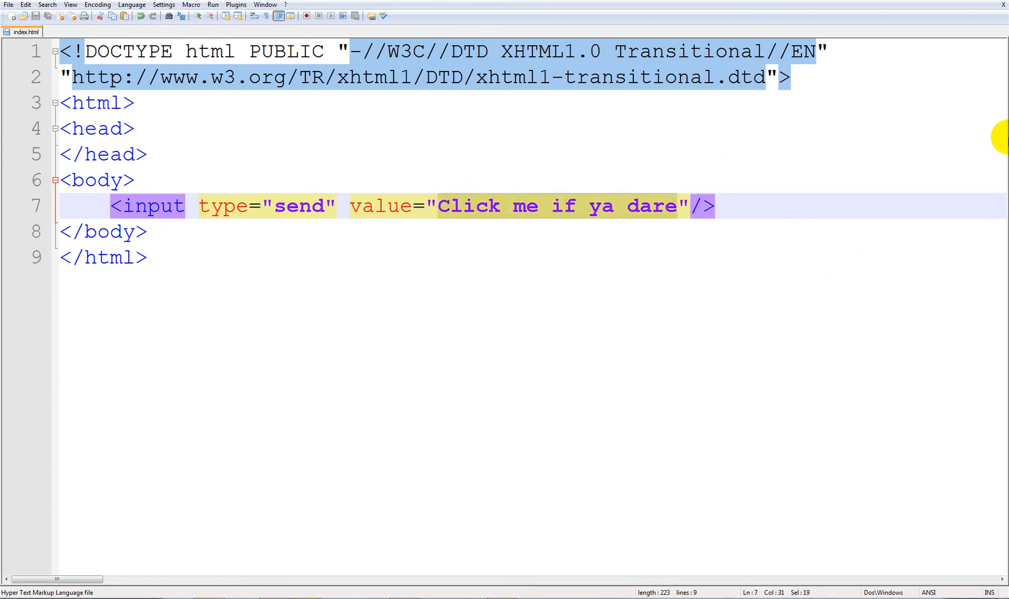
type("27837837-")
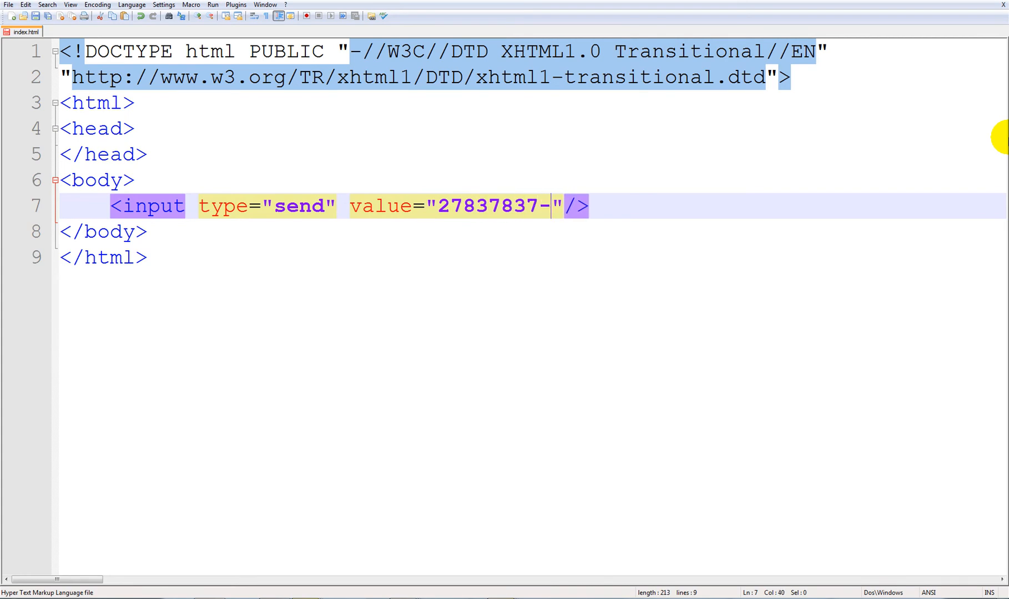
type("38738-836386")
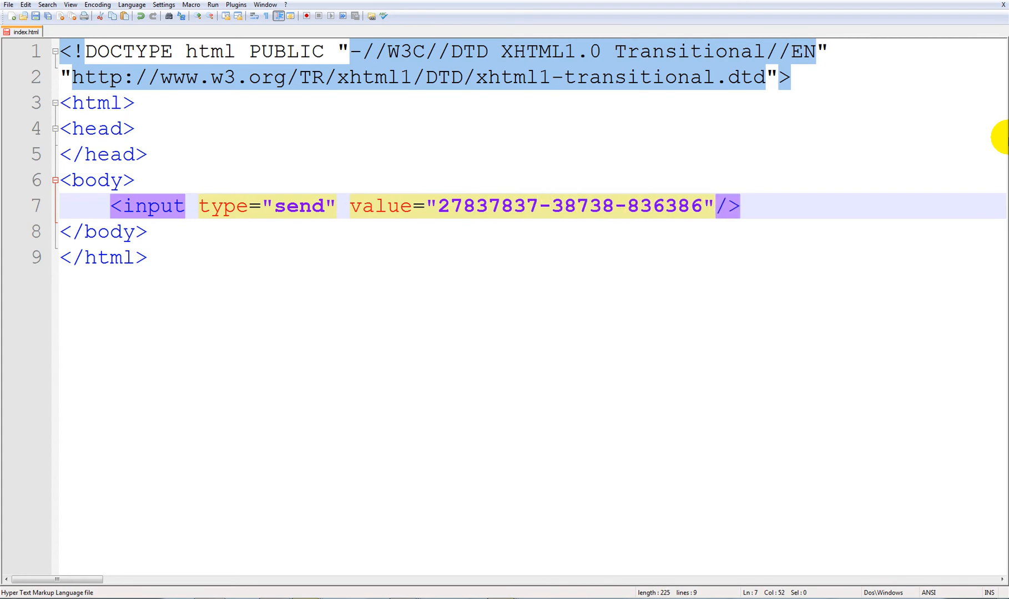
left_click(212, 5)
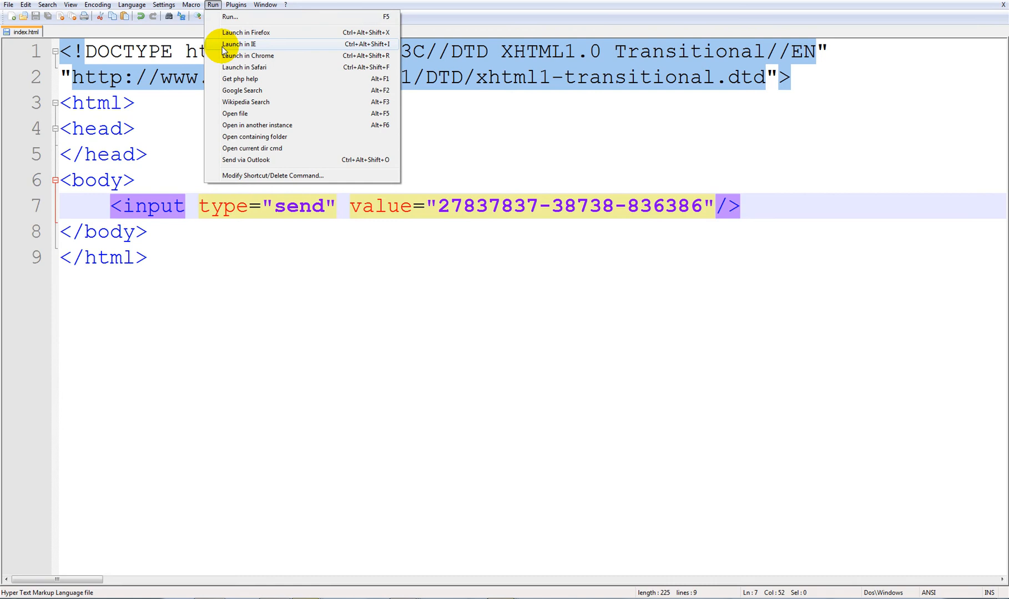
- Preview the page, change the type to "empty", then delete the whole input line
left_click(238, 44)
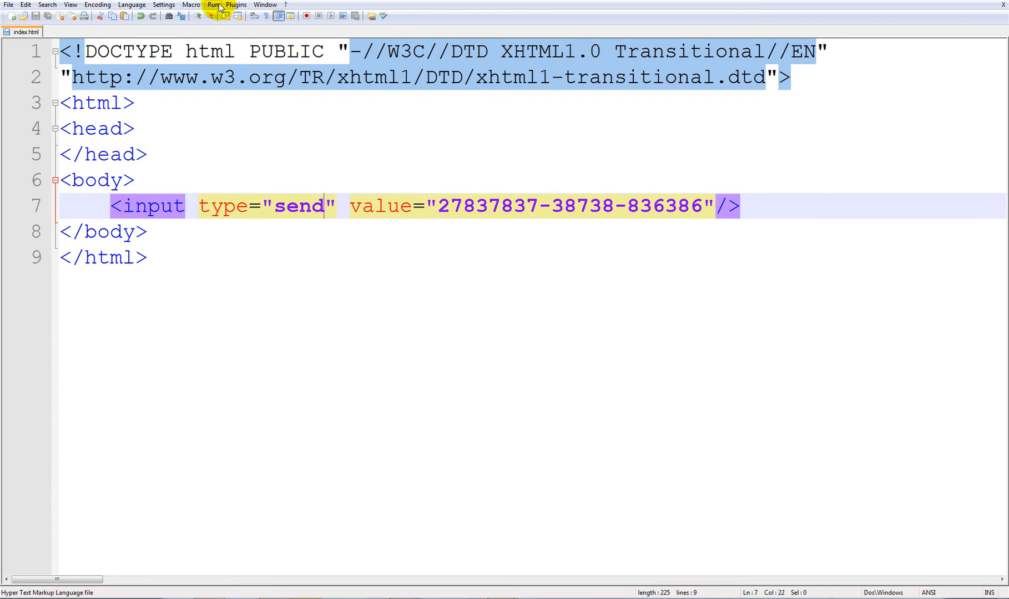
left_click(383, 17)
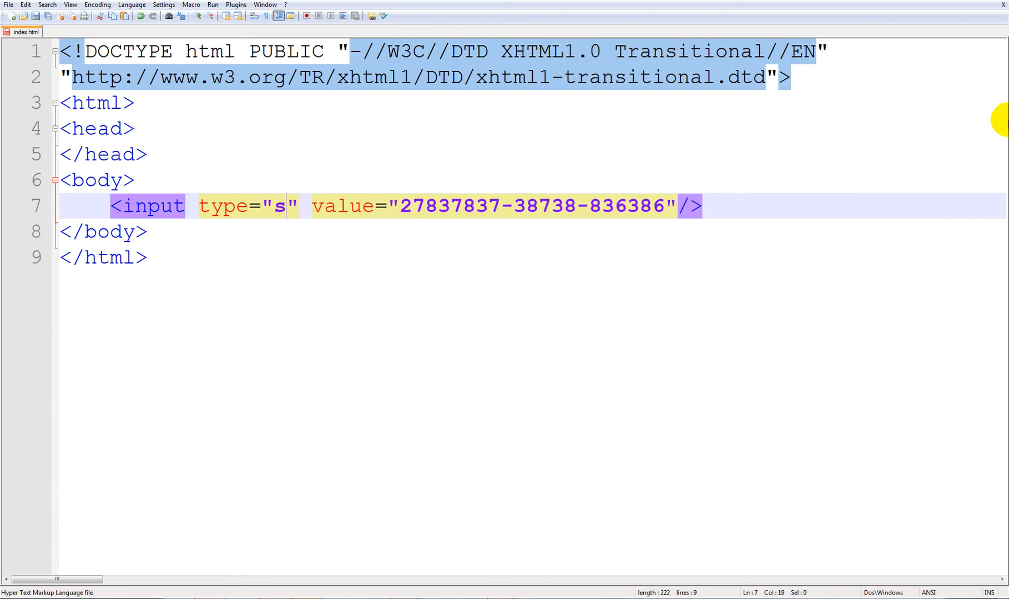
type("empty")
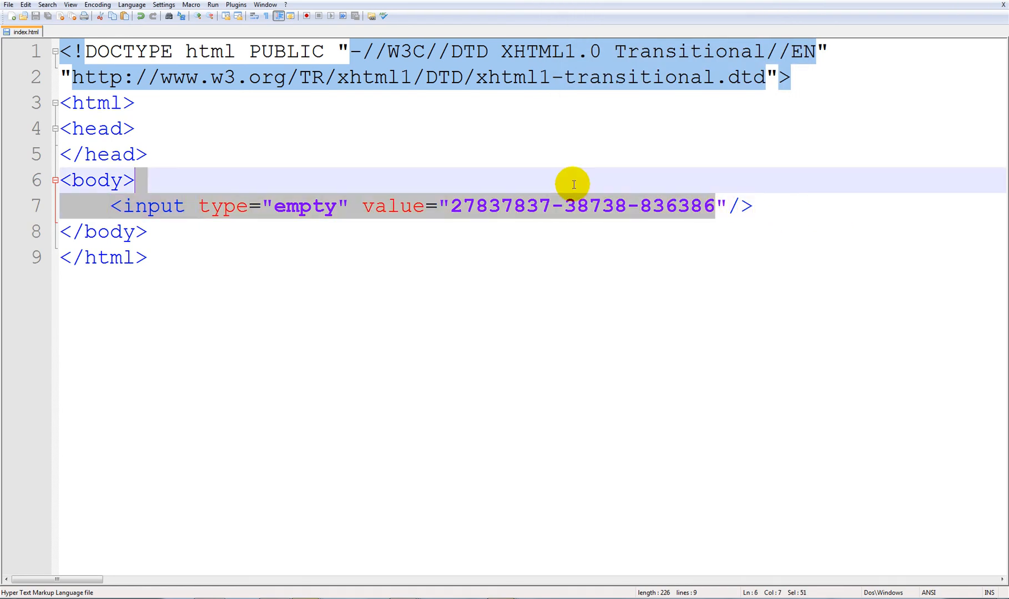
left_click(234, 206)
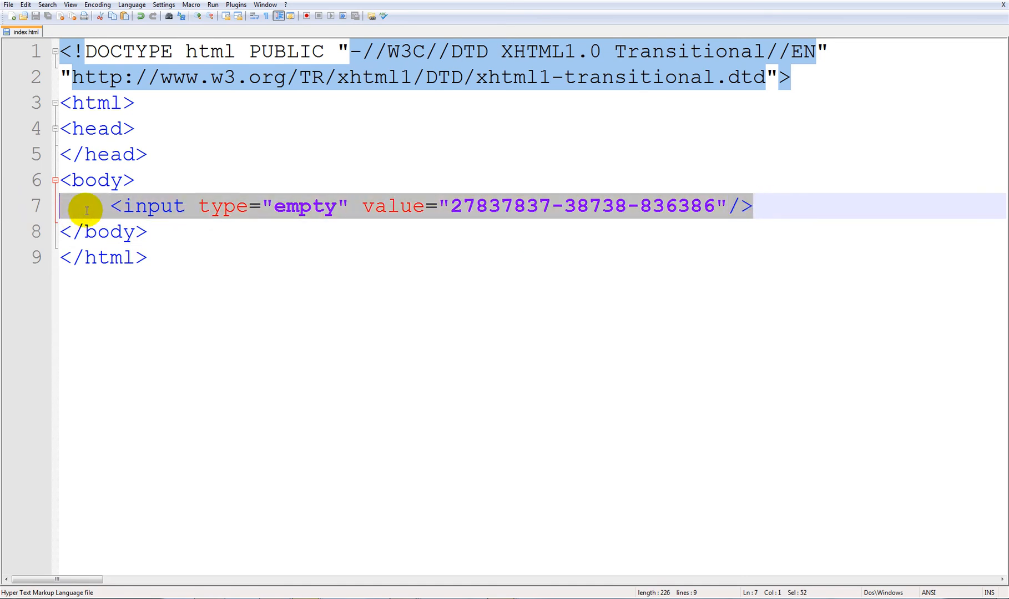
key("Delete")
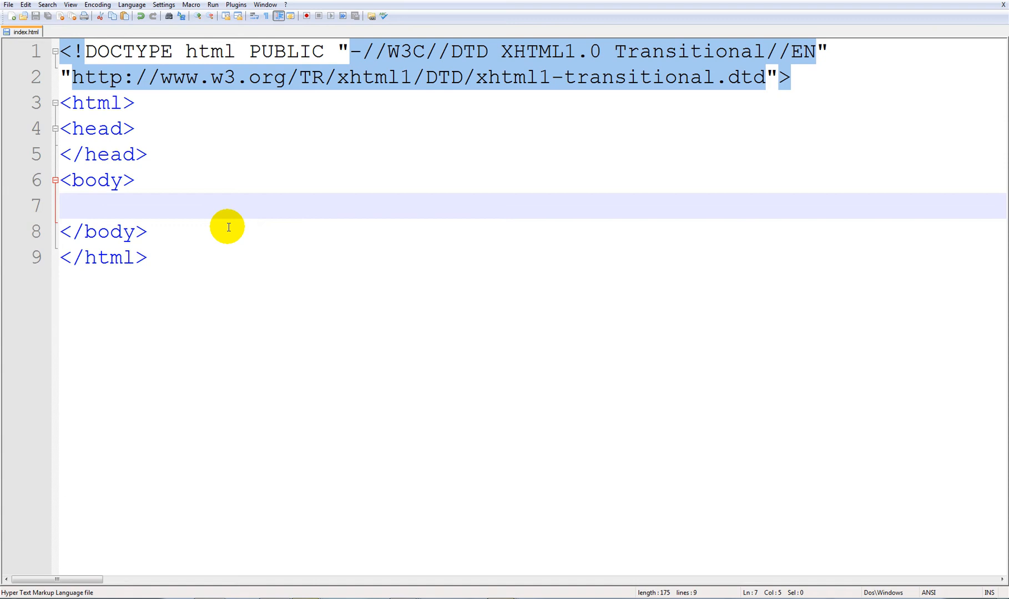
mouse_move(394, 279)
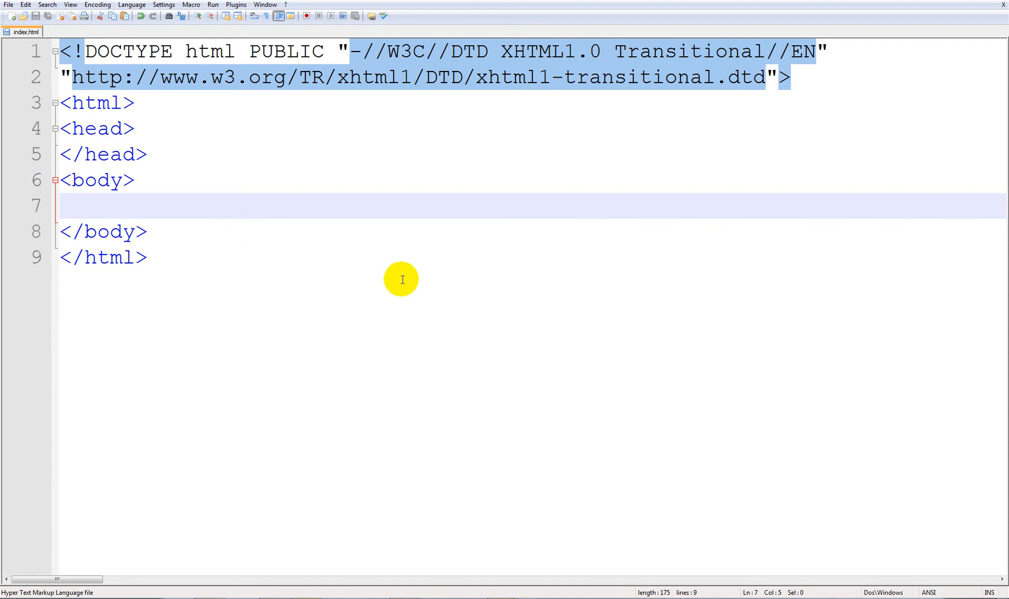
- Type a bold 'Name:' label followed by <input type="text"/>, then begin a new tag
type("<b></b>")
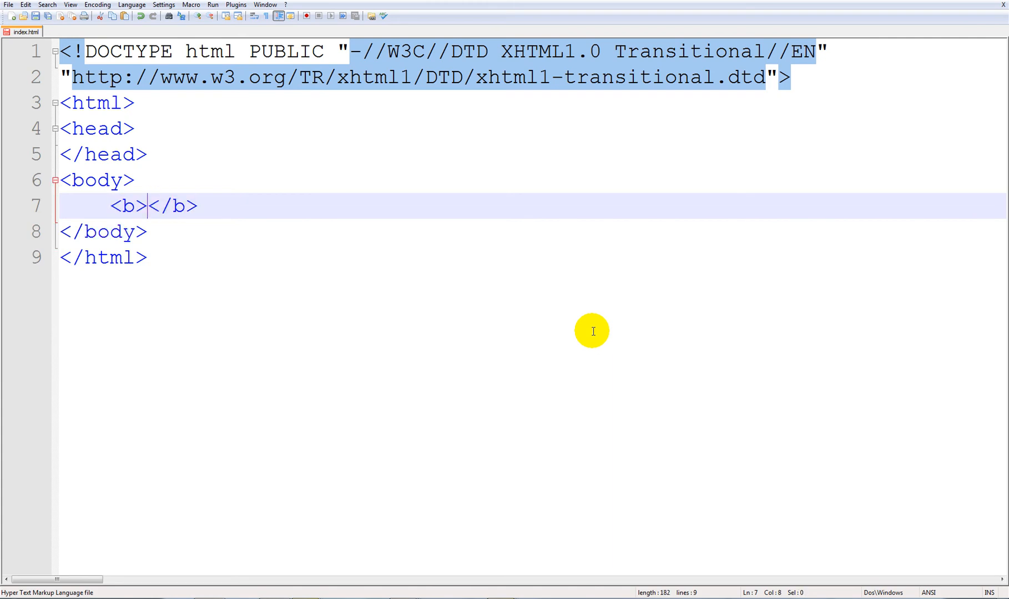
type("Name:")
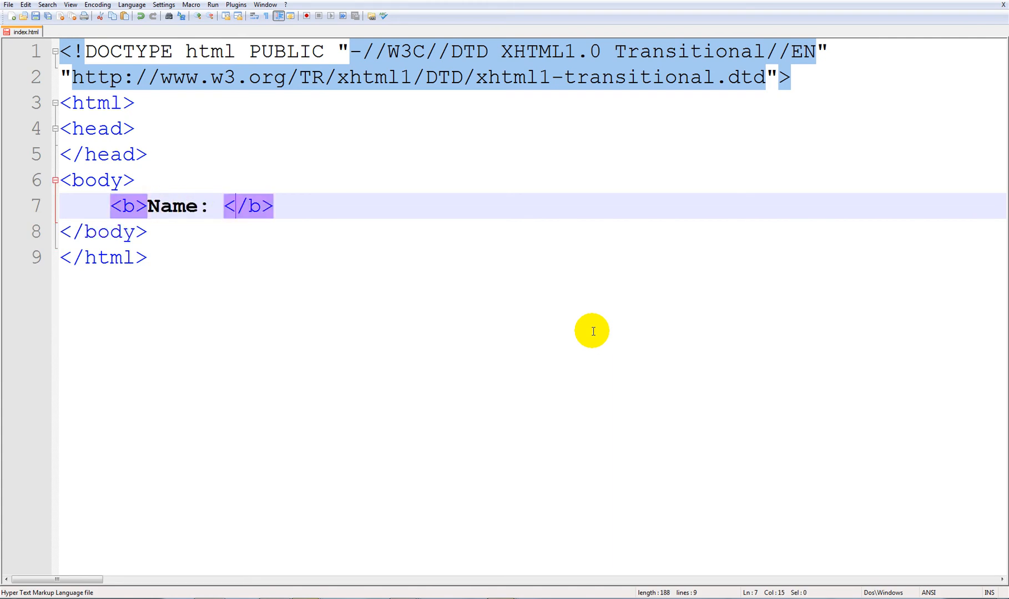
type("<inpuy")
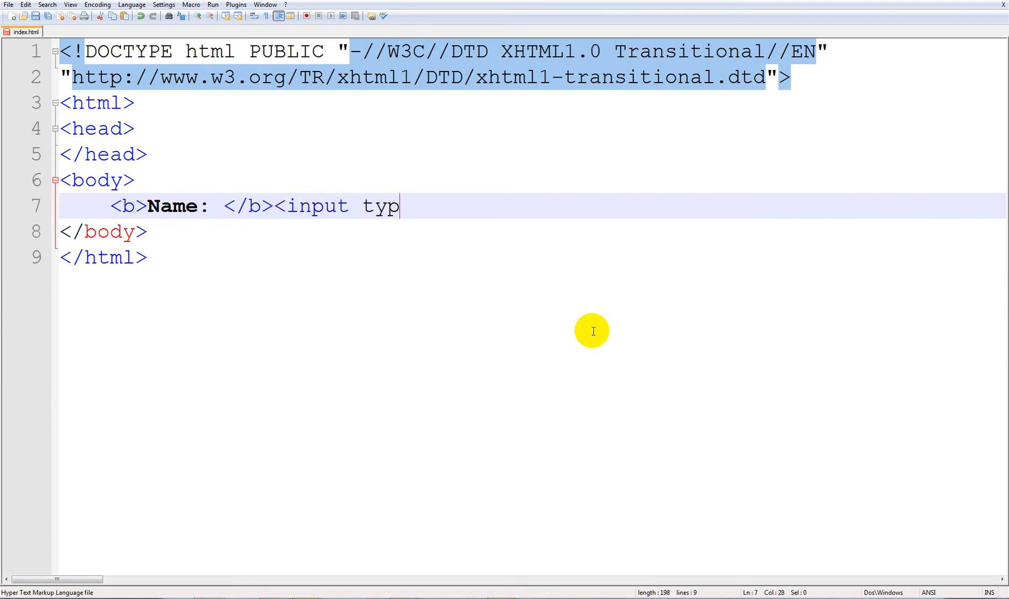
type("e=\"")
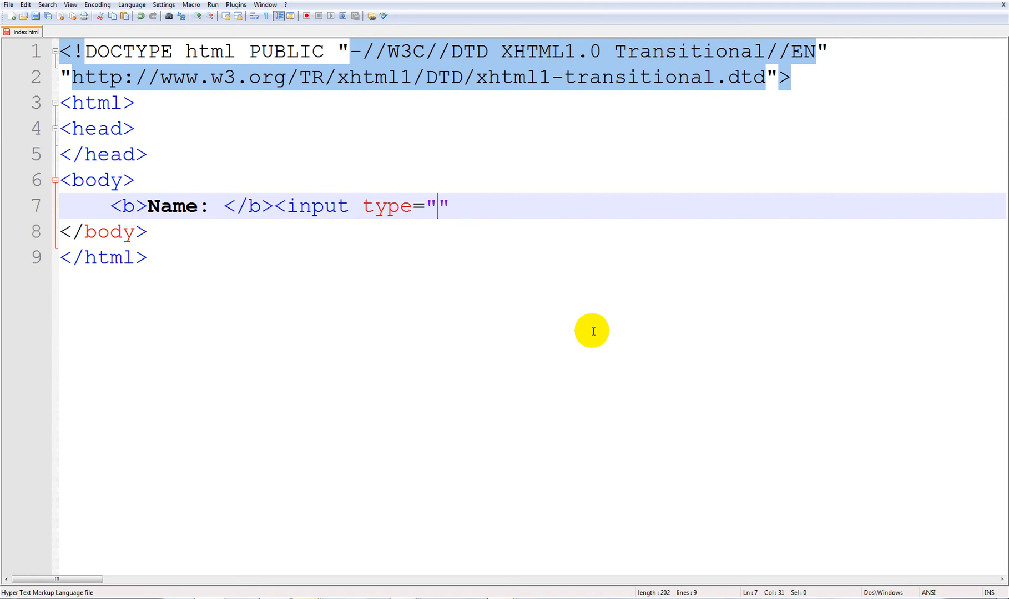
type("text")
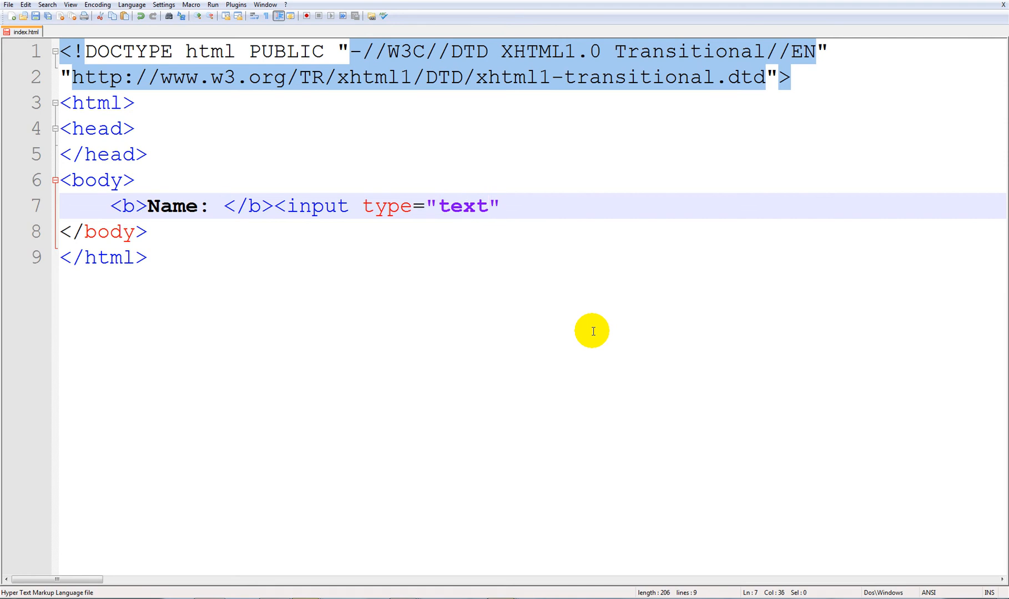
type("/>")
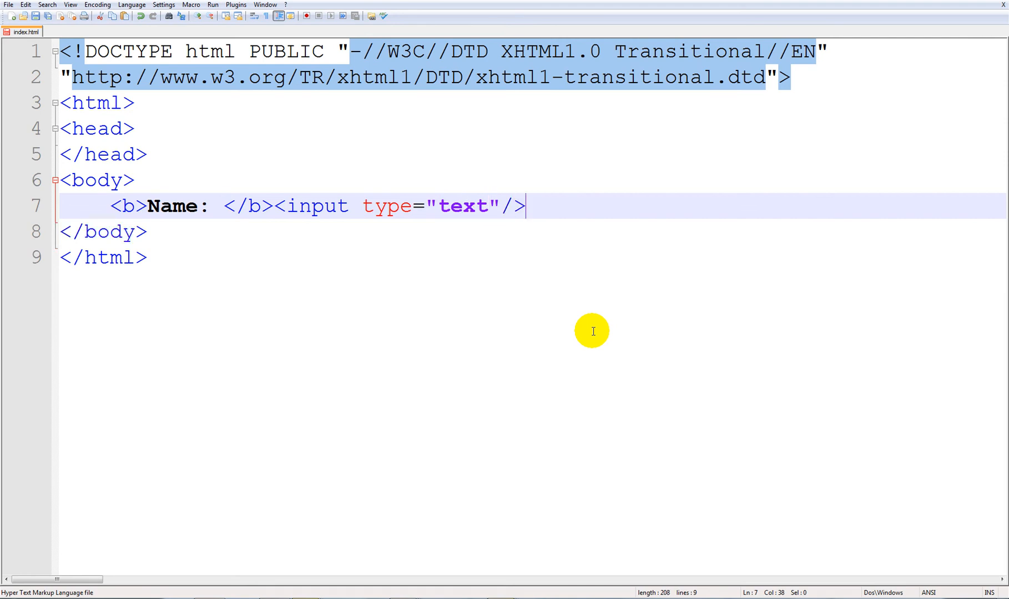
type("<")
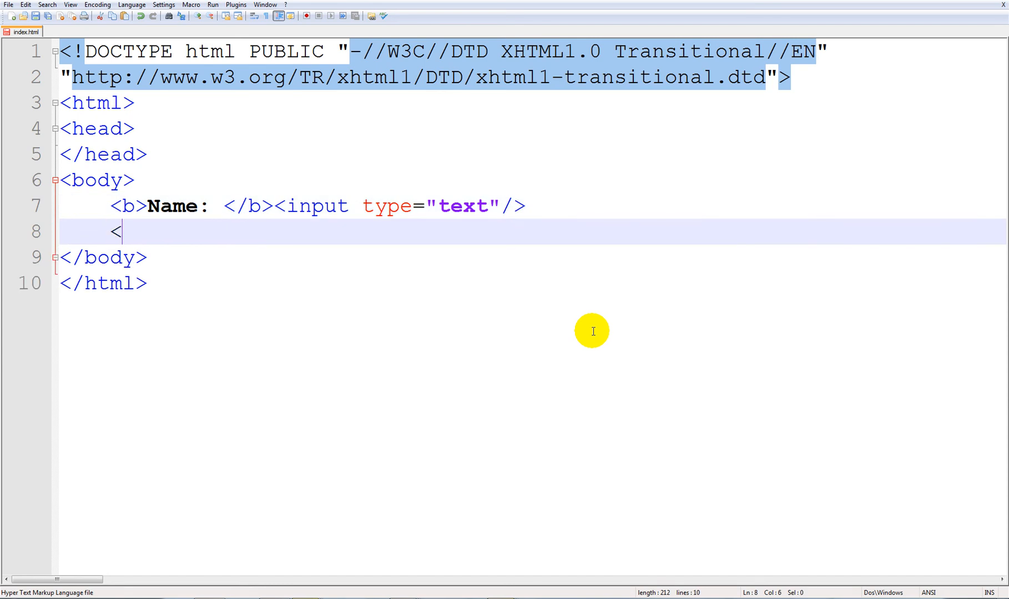
- Start a textarea tag with rows="7" and cols="50"
type("textarea rows")
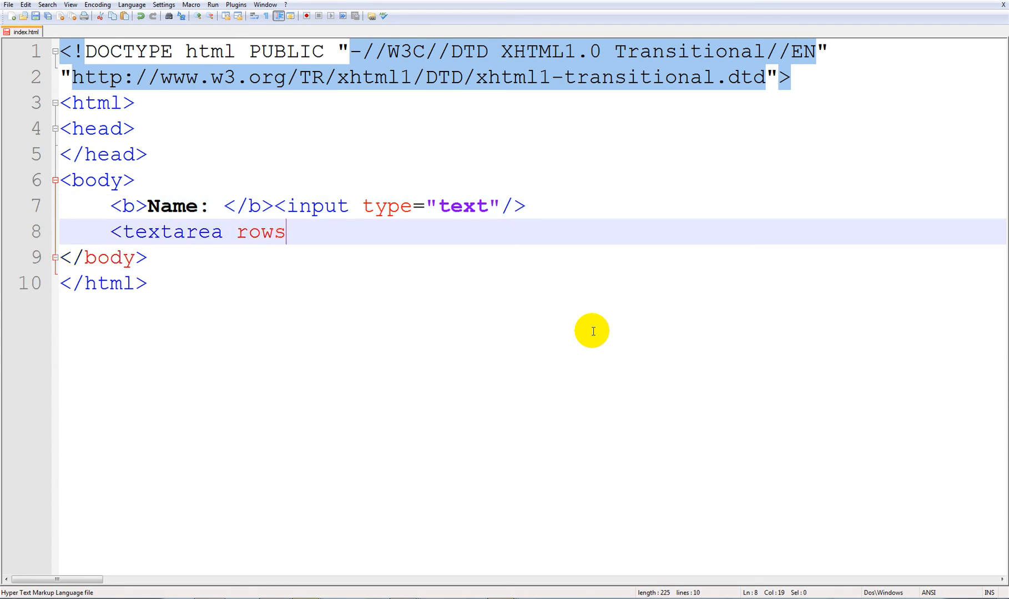
type("=\"")
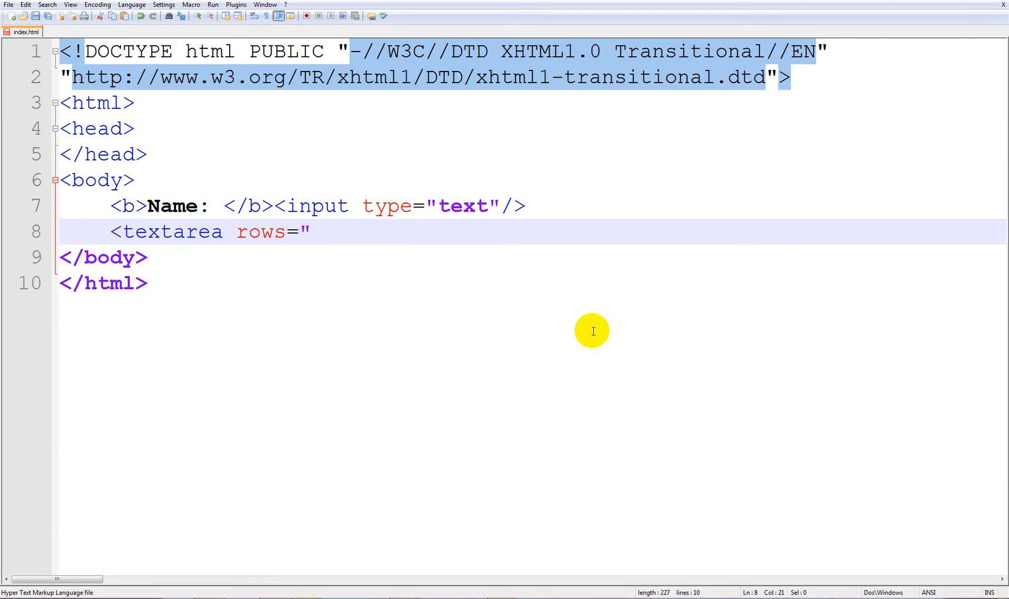
type("7\"")
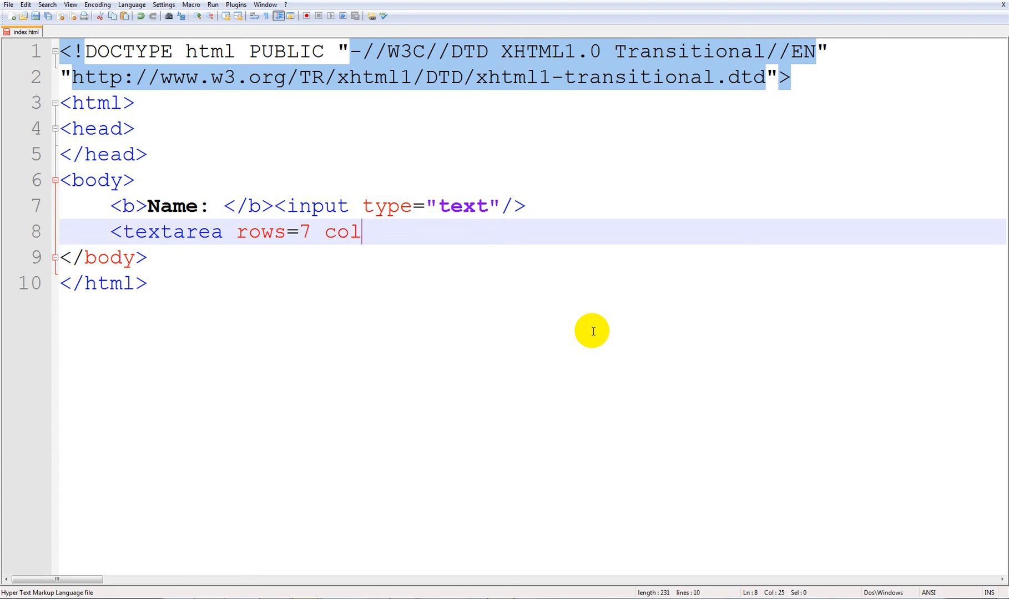
type("s=5")
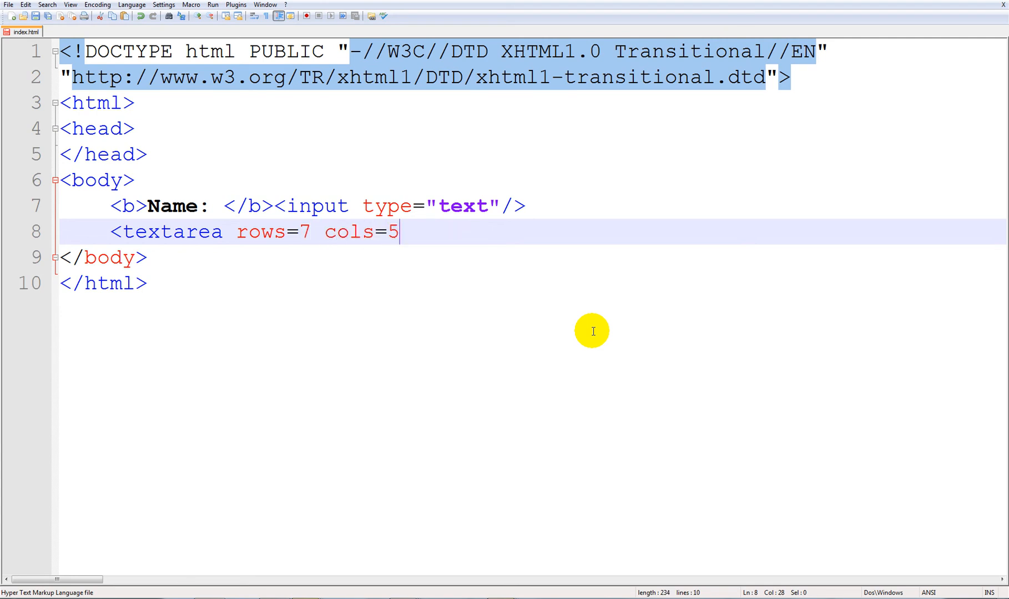
type("0")
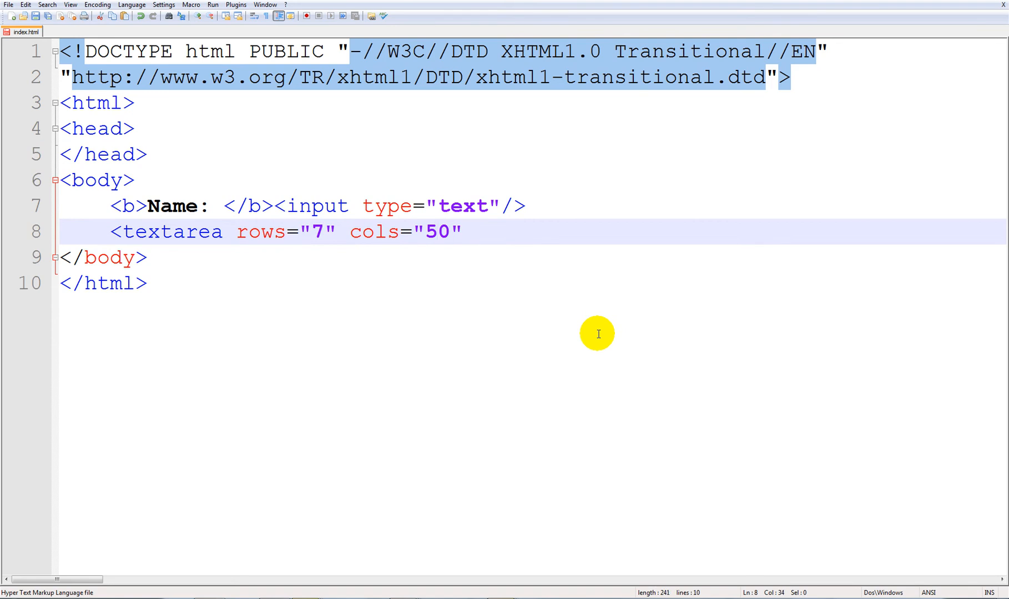
- Add name="random" and accesskey="x" to the textarea, fixing the misspelled attribute
type("name=\"\"")
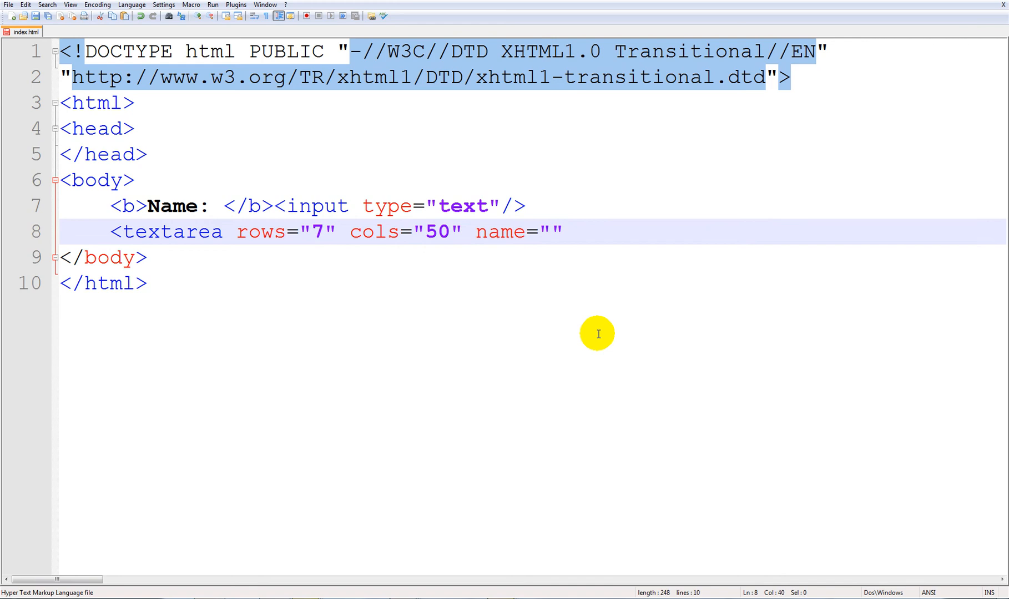
type("ra")
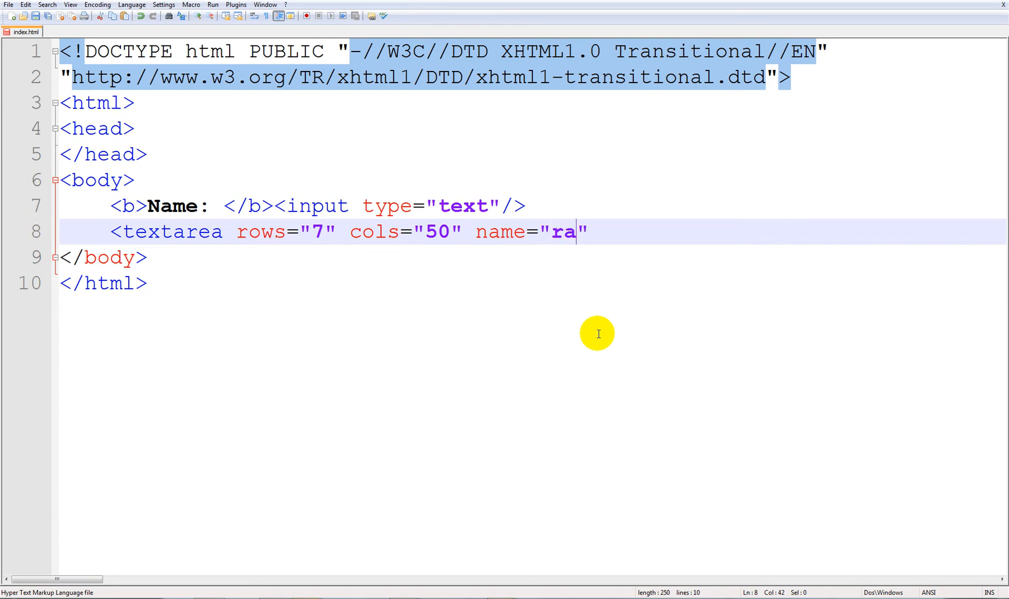
type("ndom")
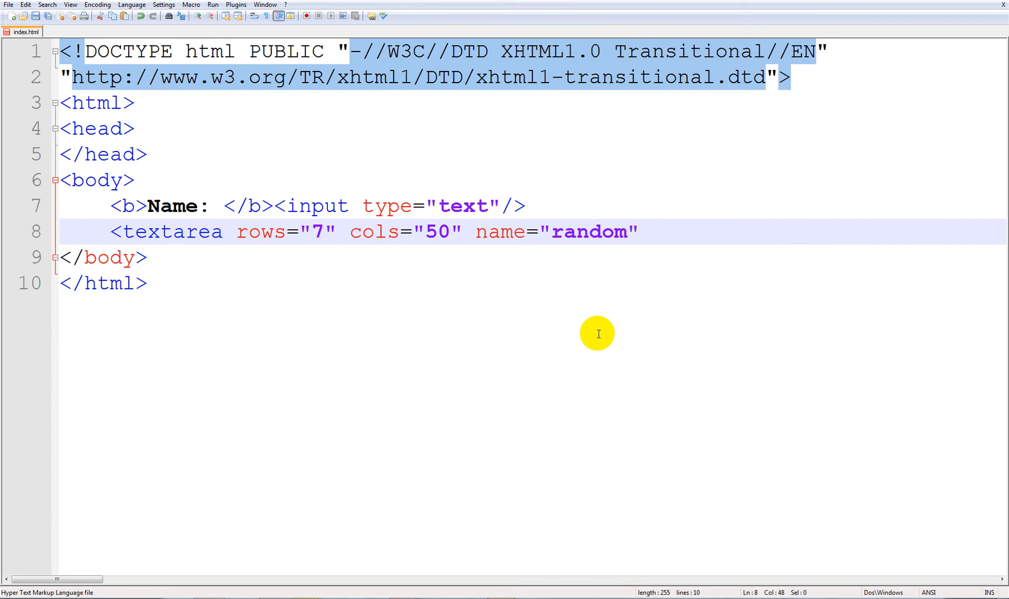
type("acceske")
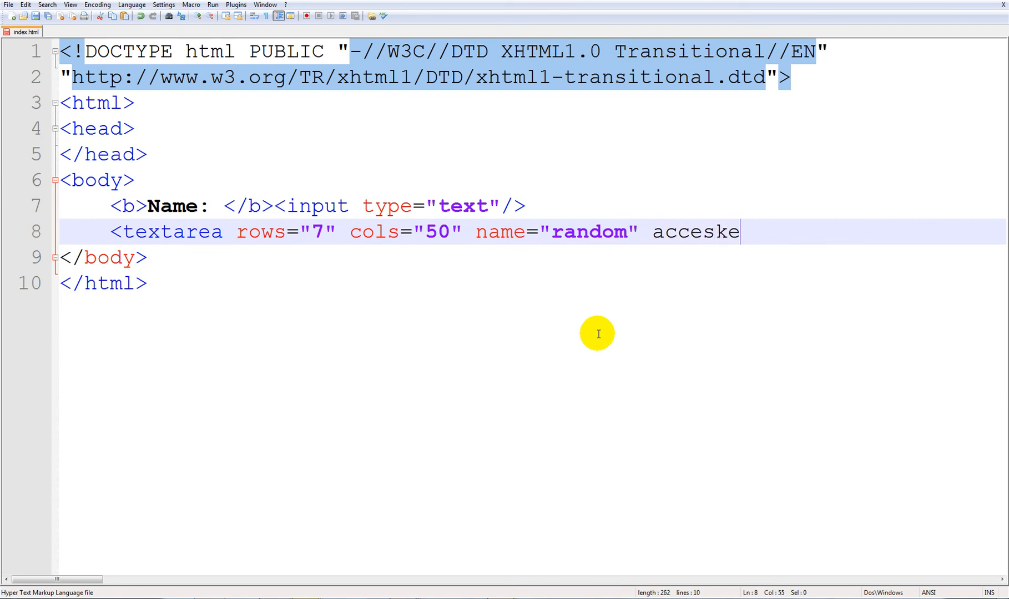
key("BackSpace")
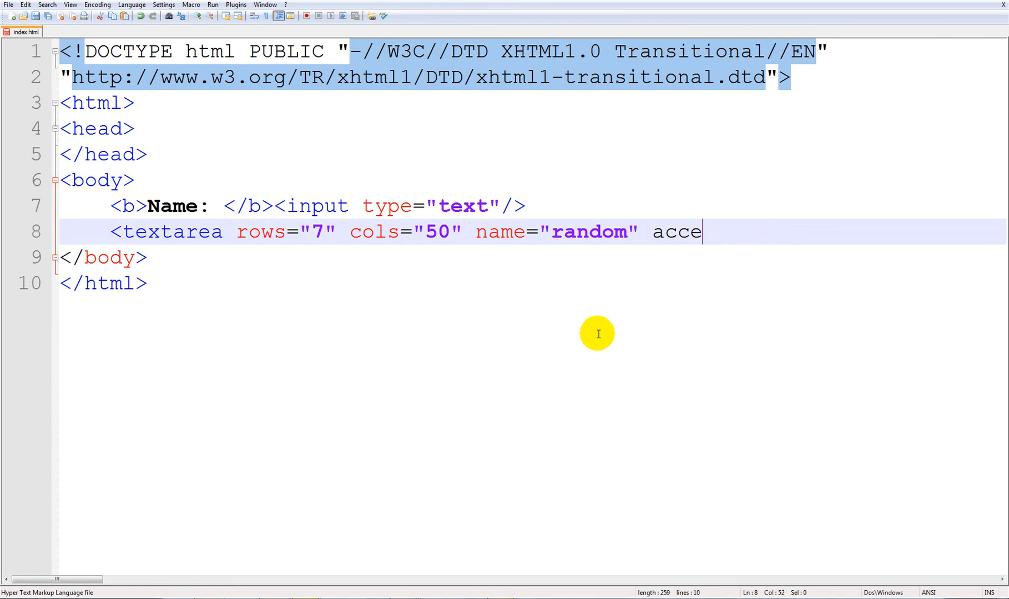
type("ss")
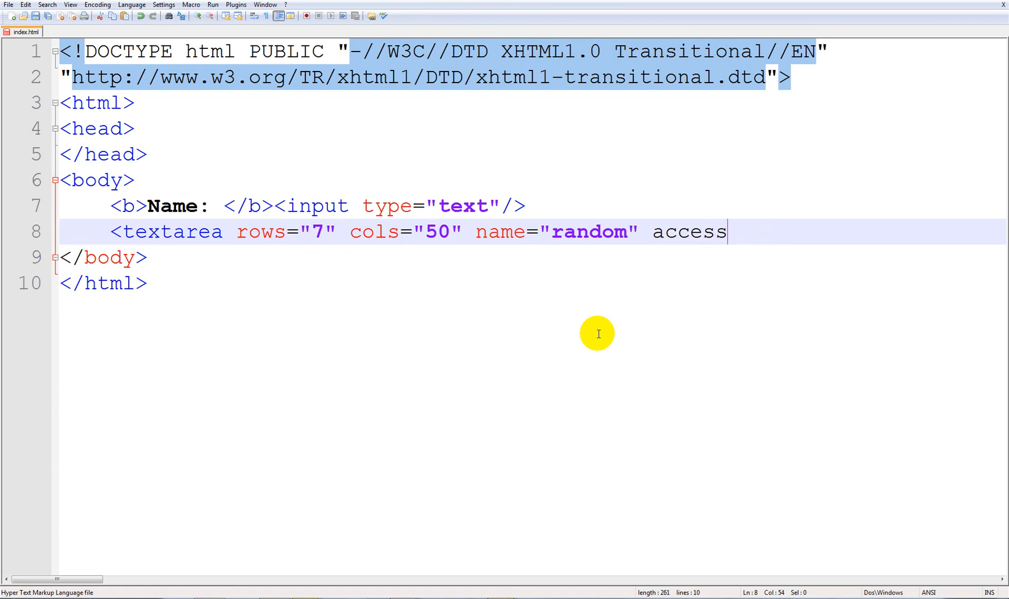
type("key=\"\"")
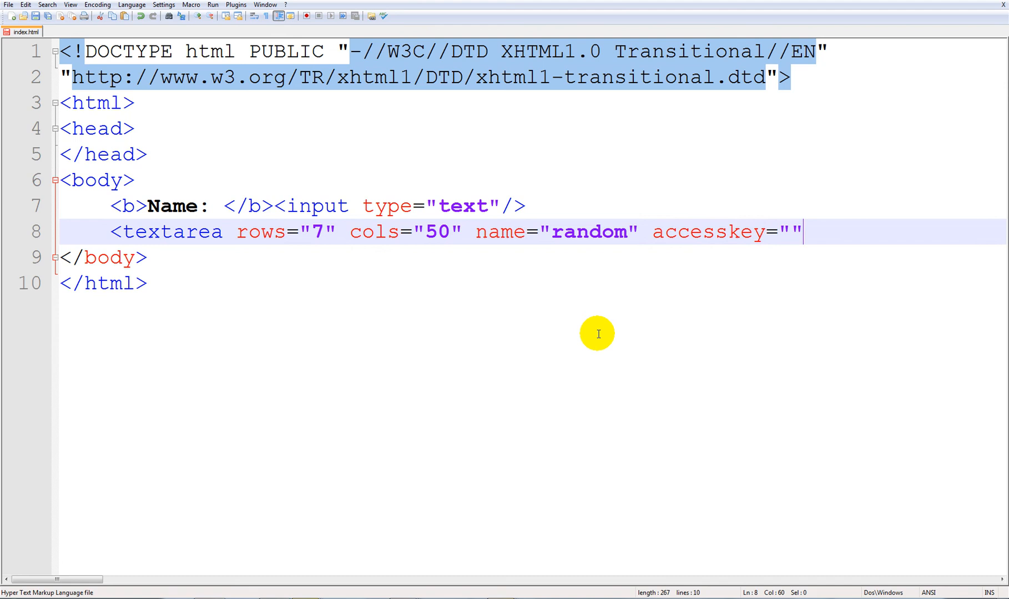
type("x")
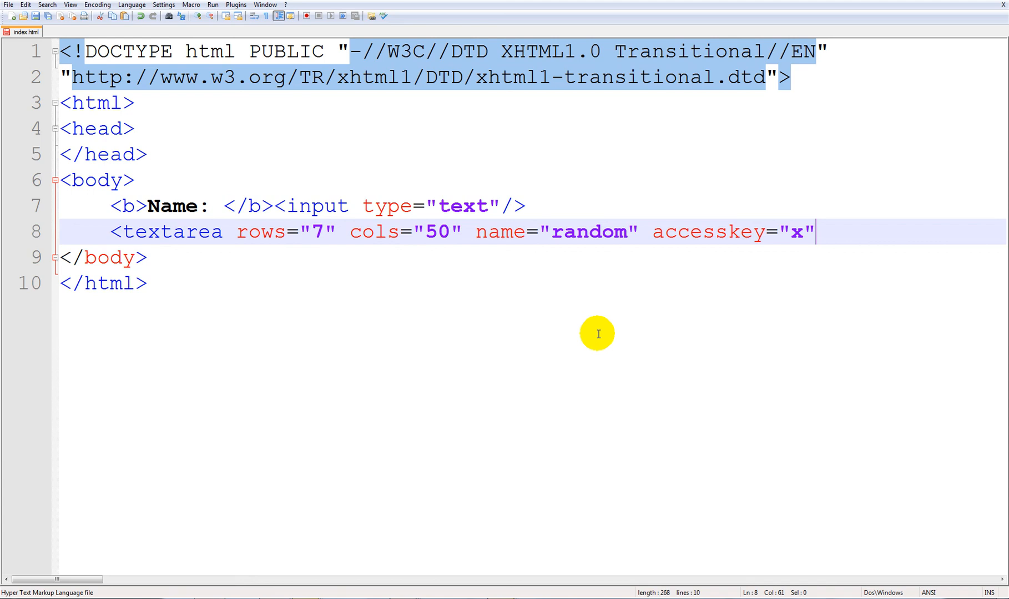
- Close the textarea with </textarea> and fill it with 'Type in a little bit about you'
type(">")
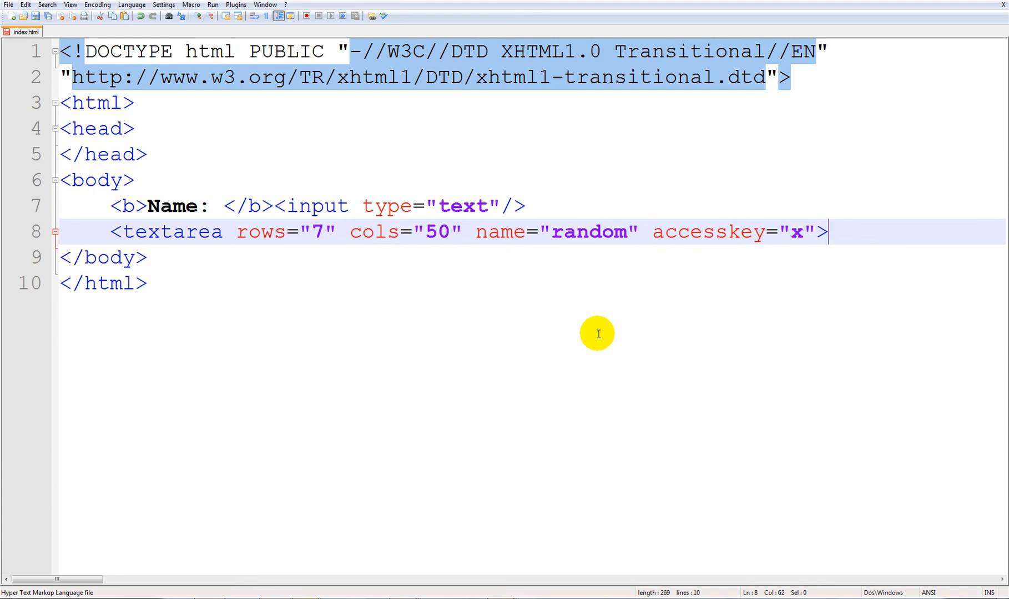
type("<")
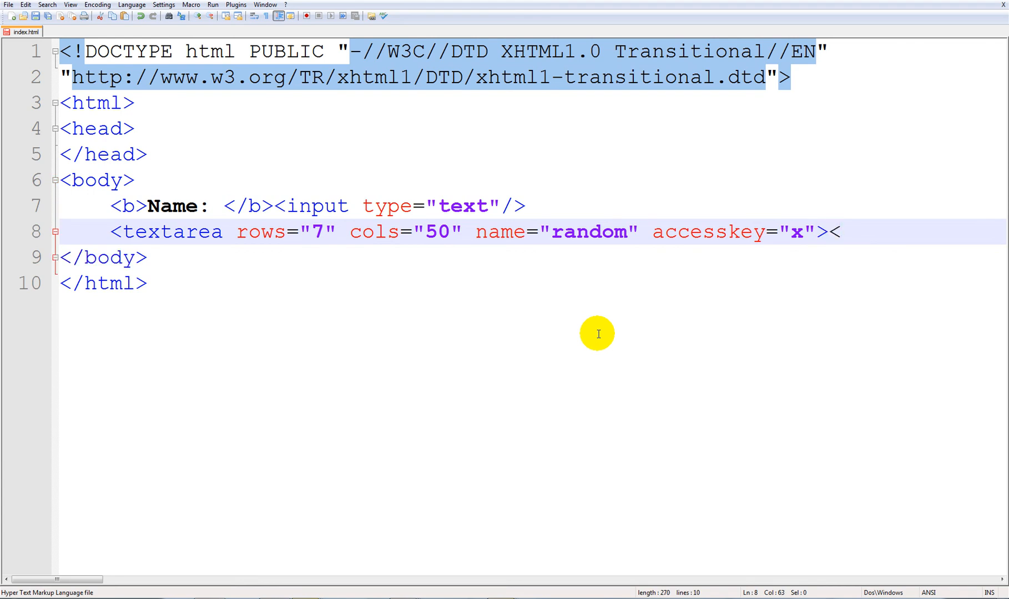
type("/texta")
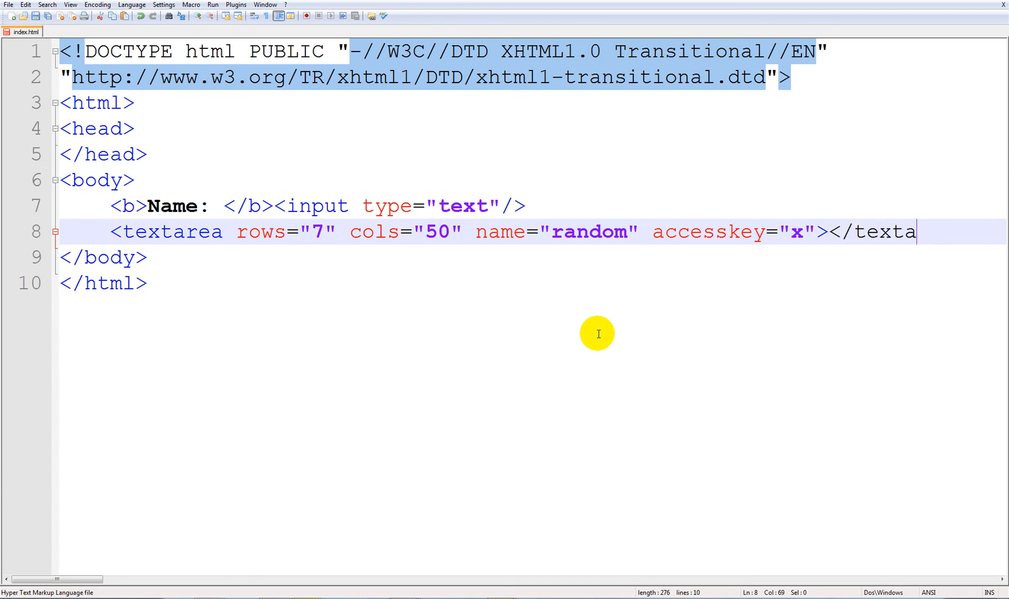
type("rea>")
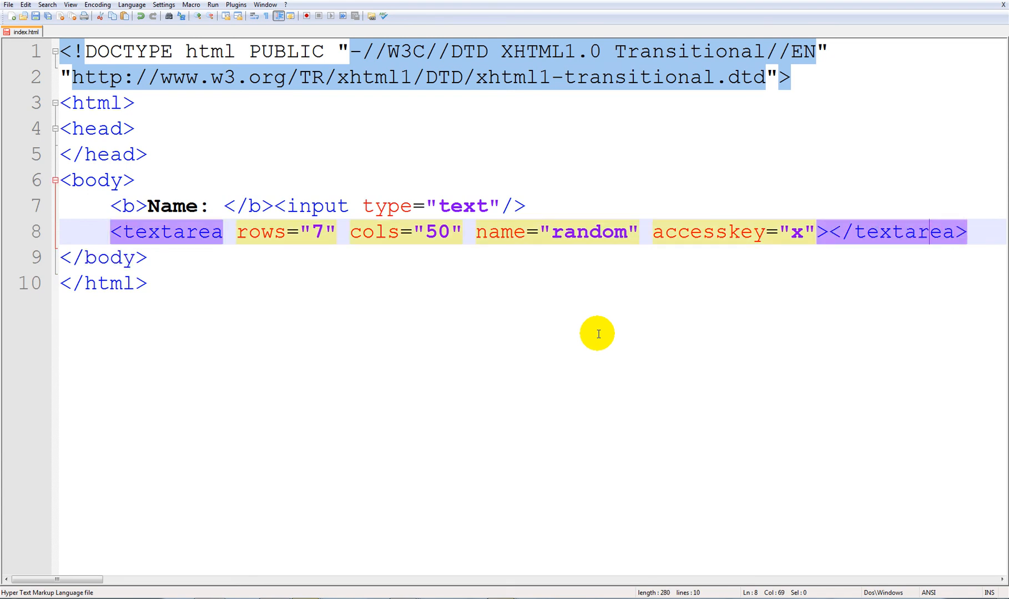
left_click(826, 232)
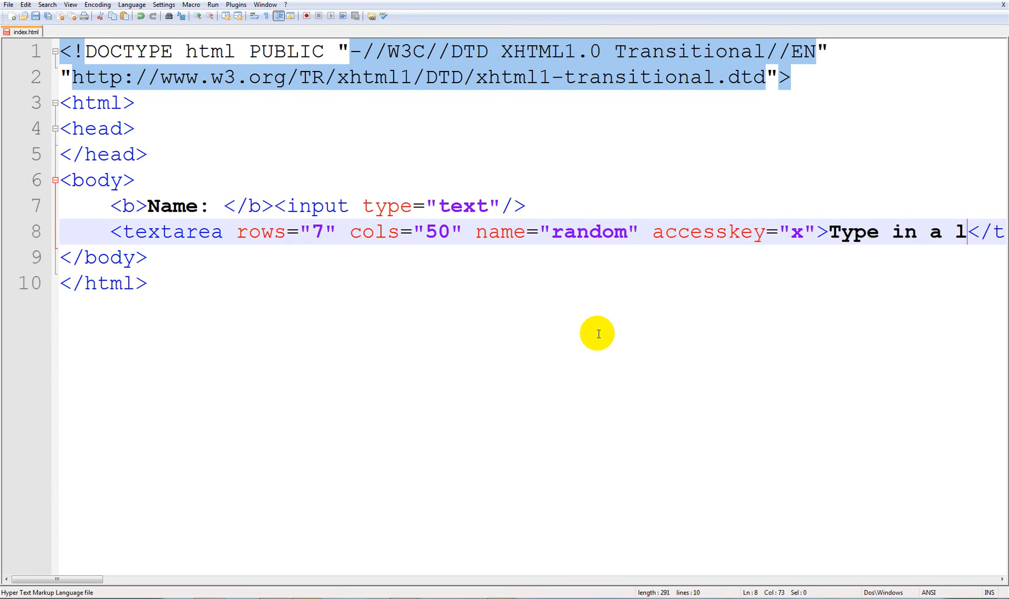
type("ittle bit")
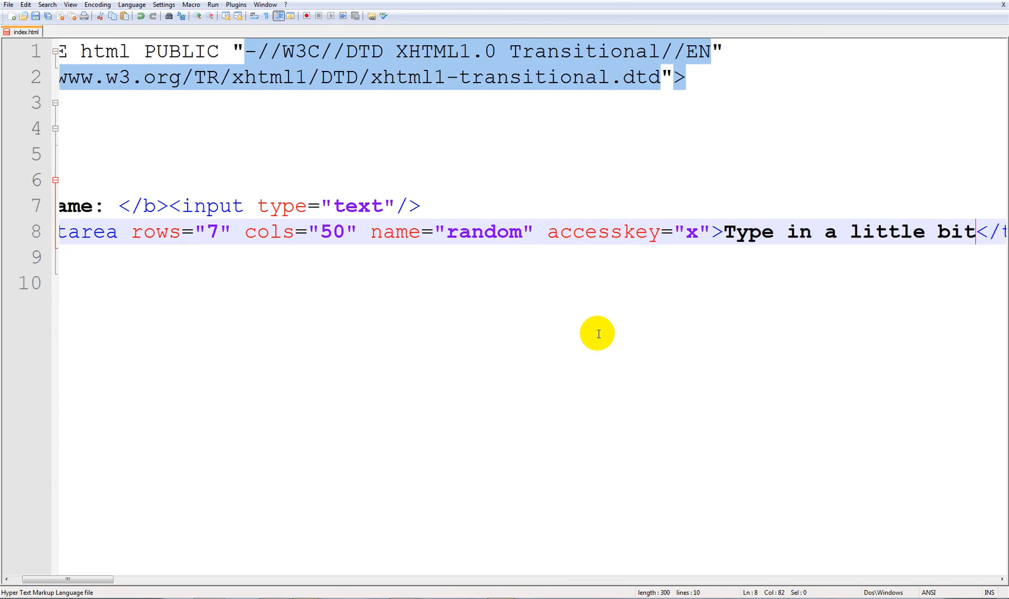
type("about you")
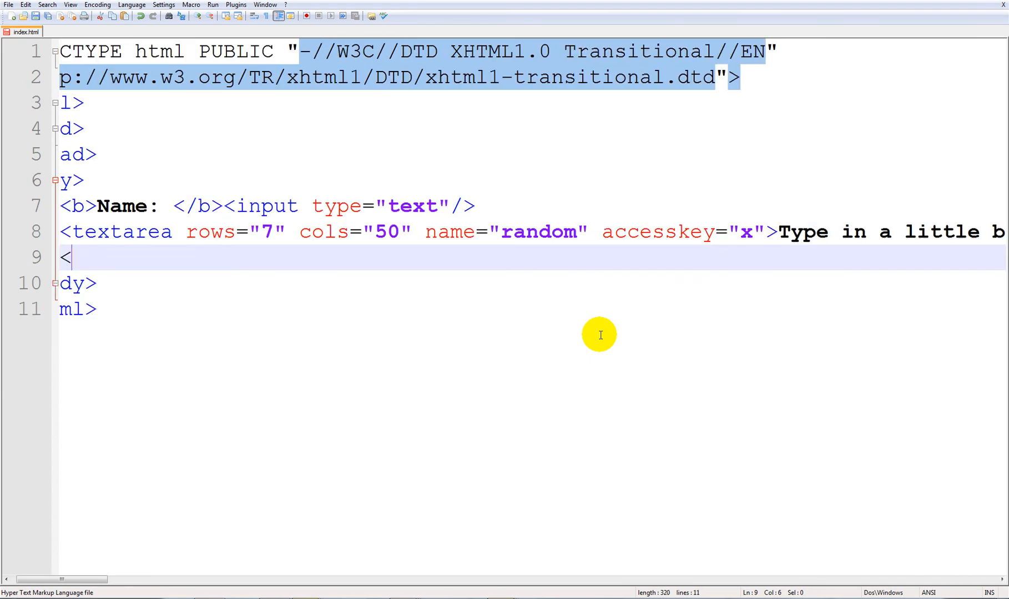
- Add <br/> after the textarea, then <input type="submit" value="Send Information"/>
type("br/>")
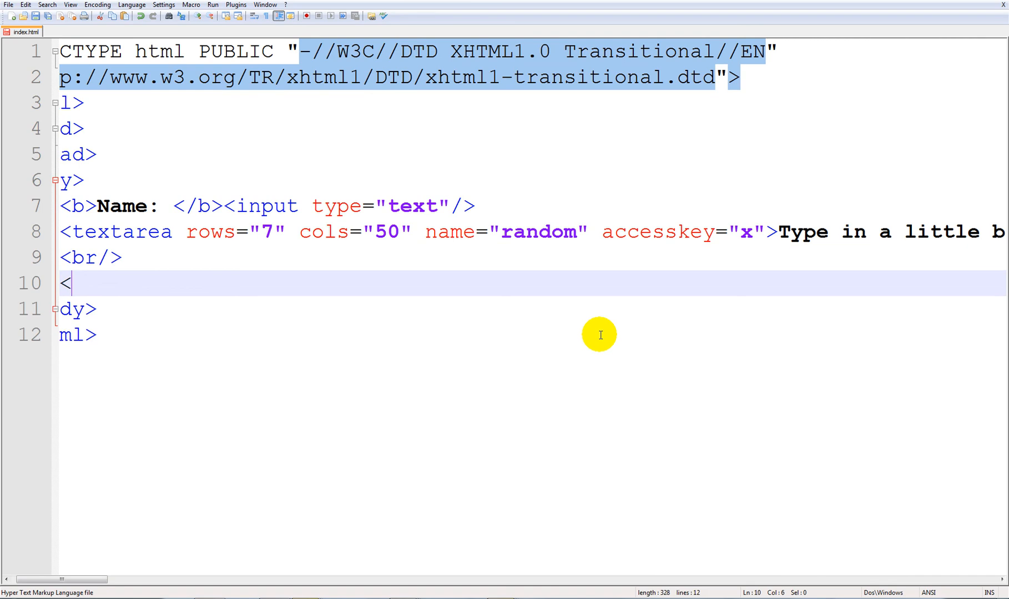
type("input")
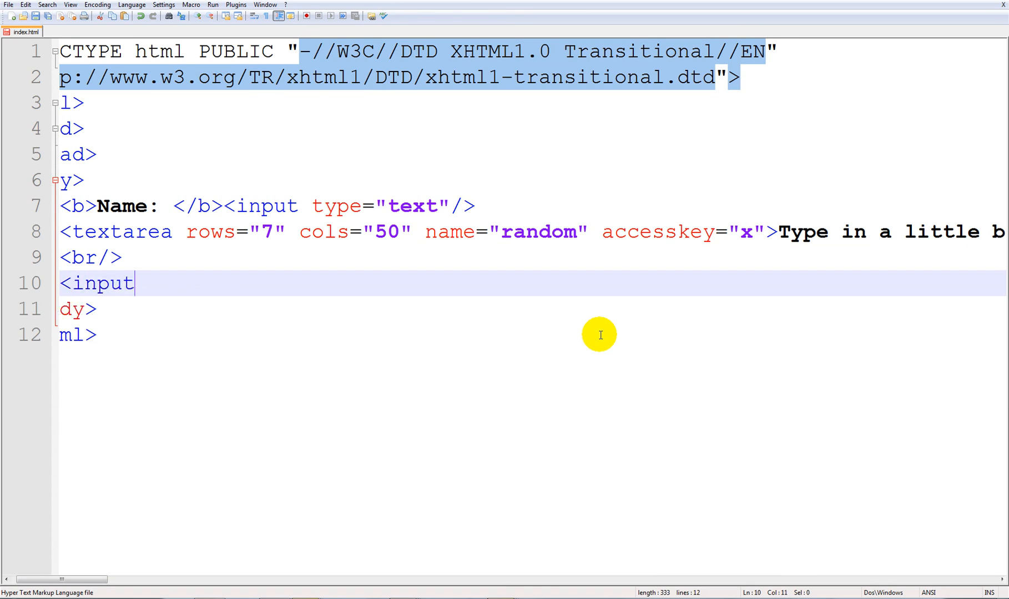
type("type")
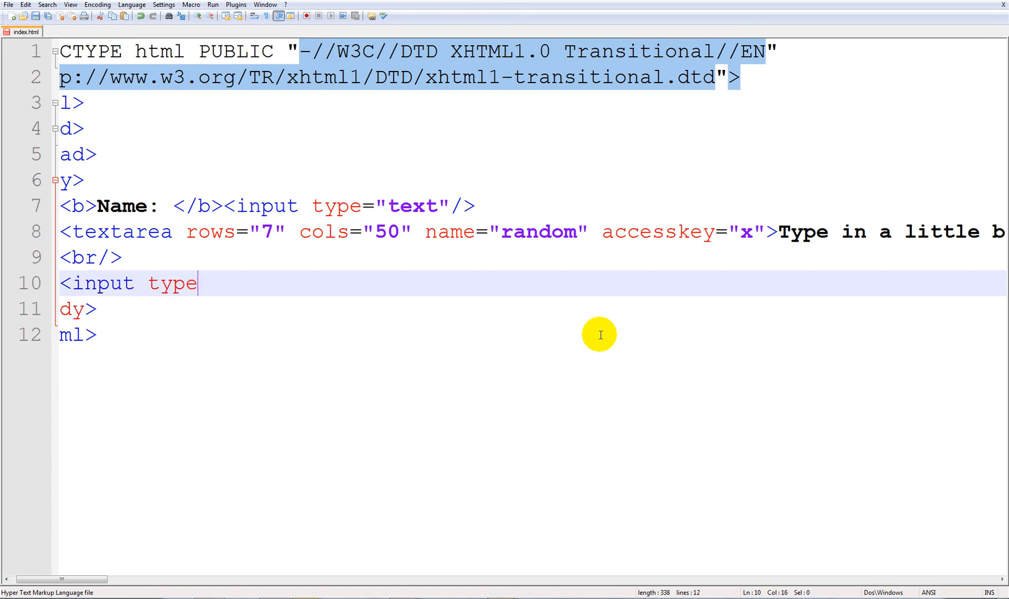
type("=\"sub")
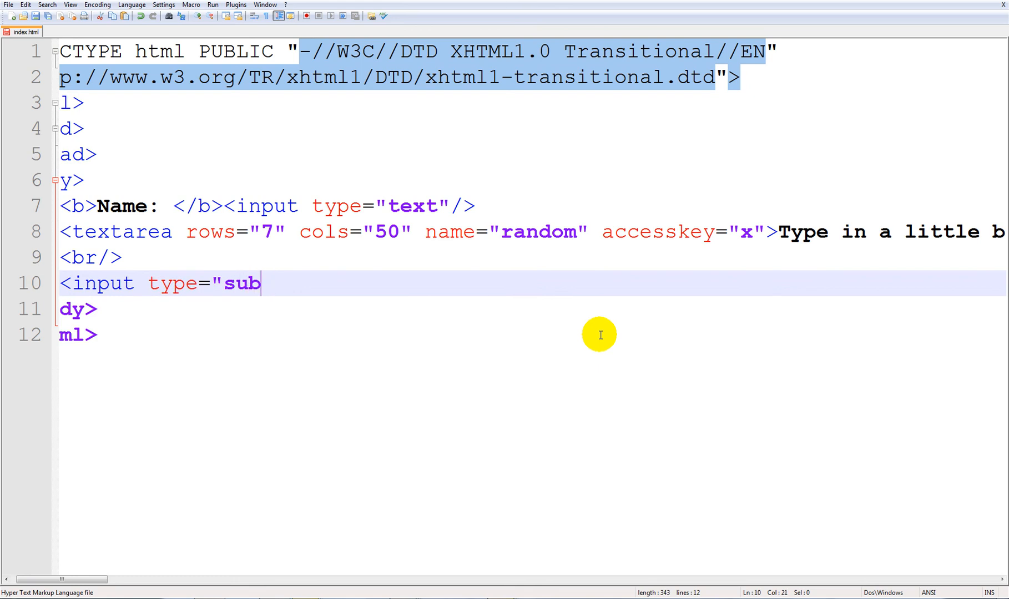
type("mit\" va")
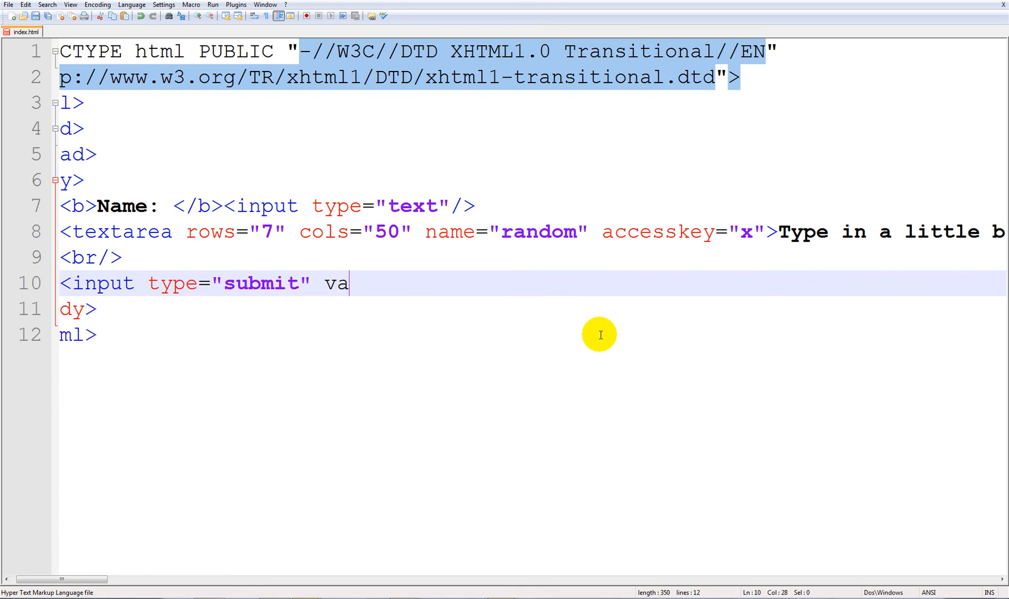
type("lue=\"\"")
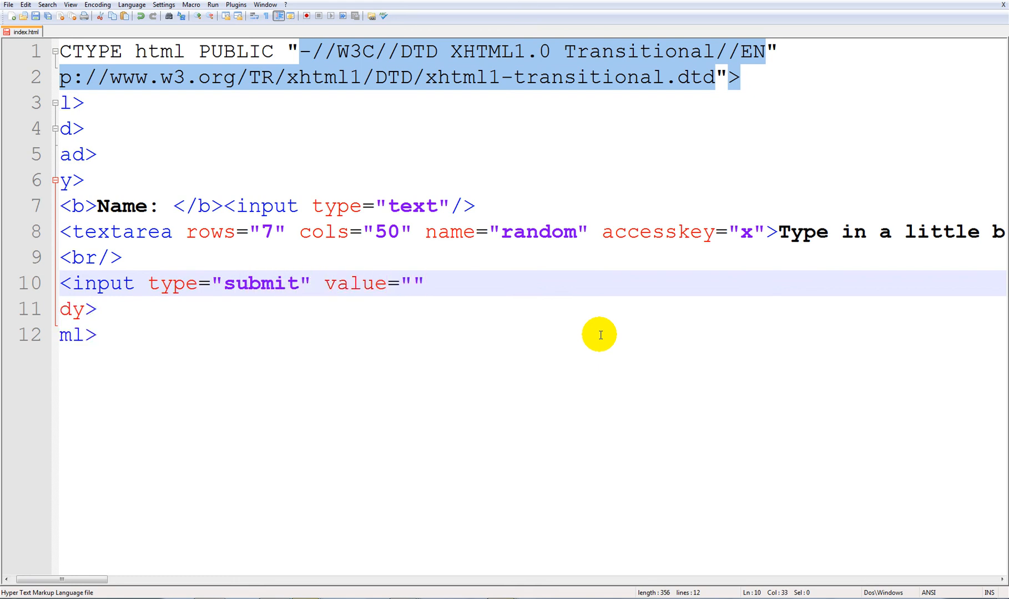
type("Send Informatio")
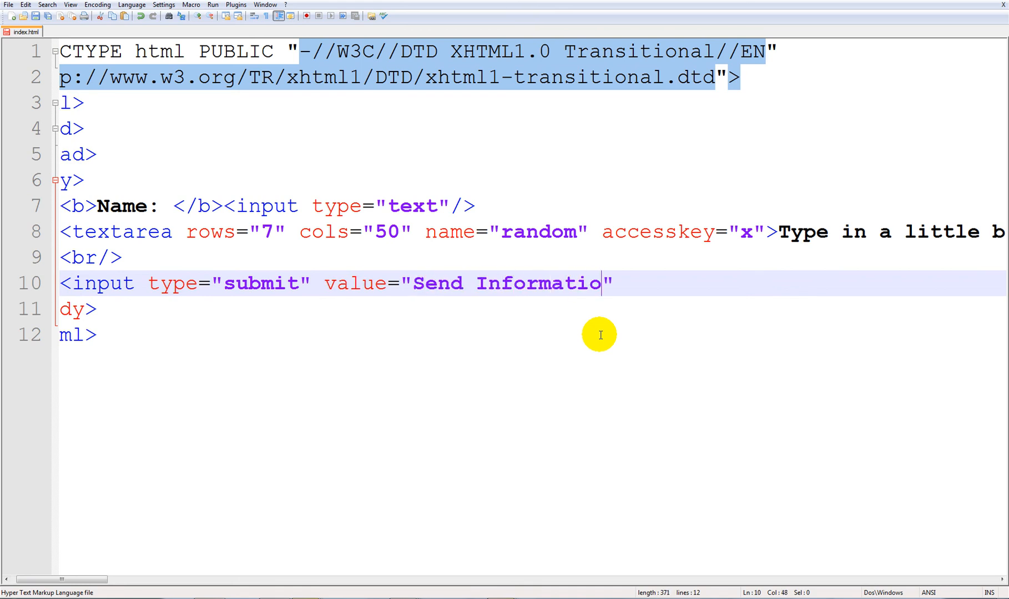
type("n")
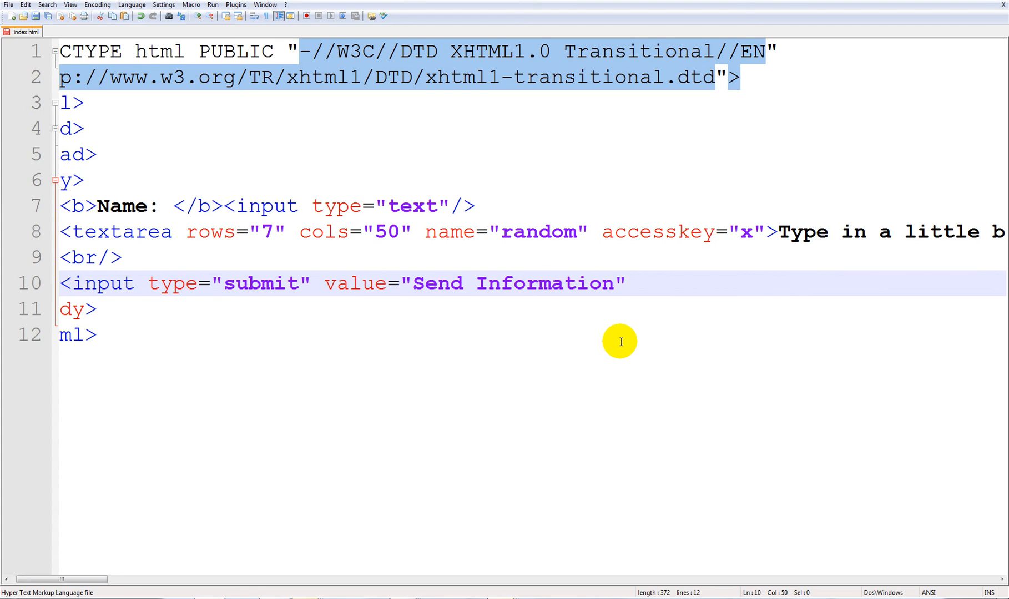
type("/>")
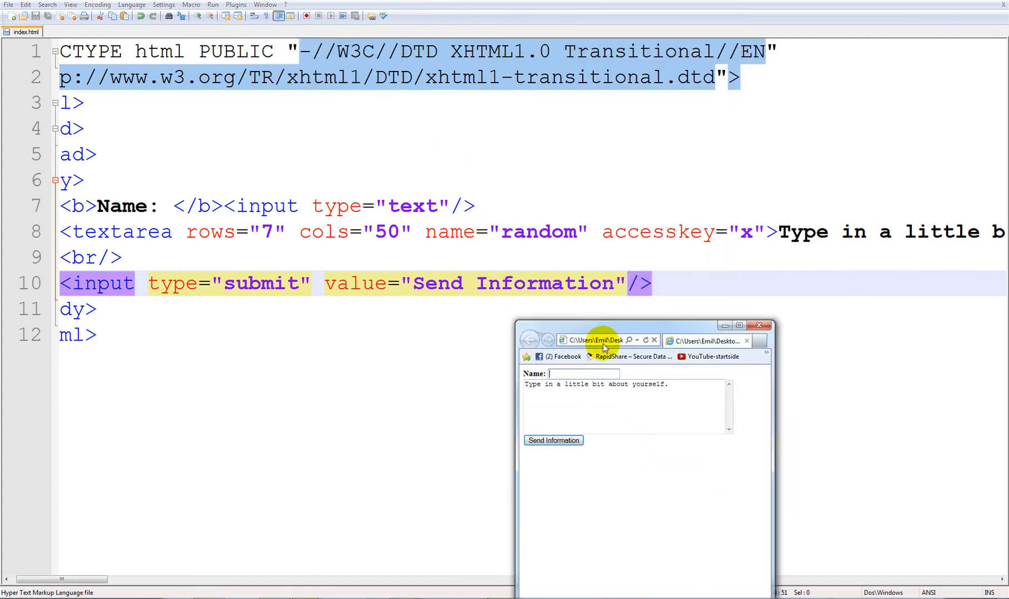
mouse_move(702, 341)
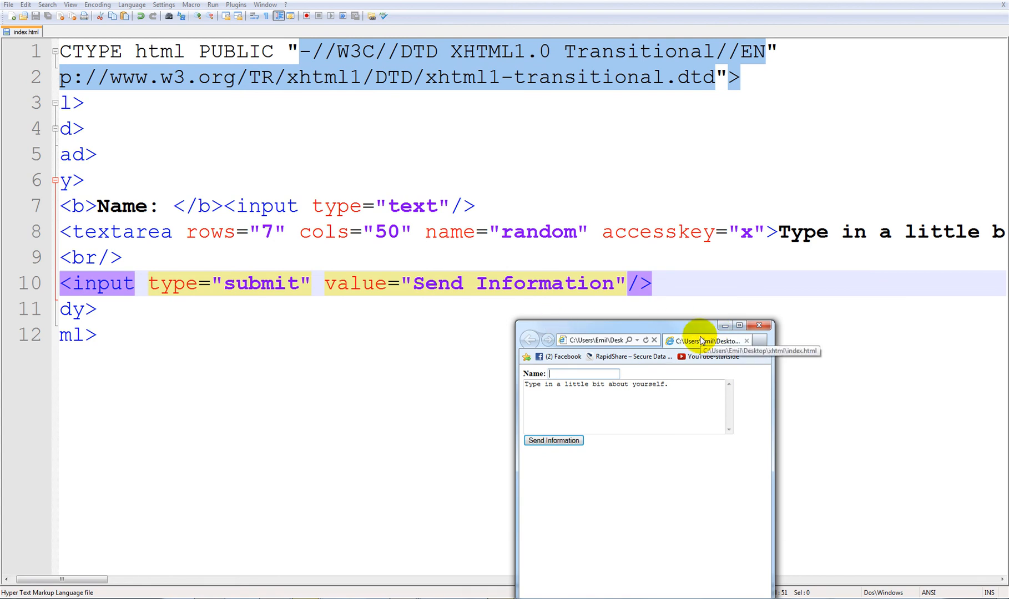
- Test the previewed form with name 'Emil' and textarea text 'love programming', then return to the code
type("Emil")
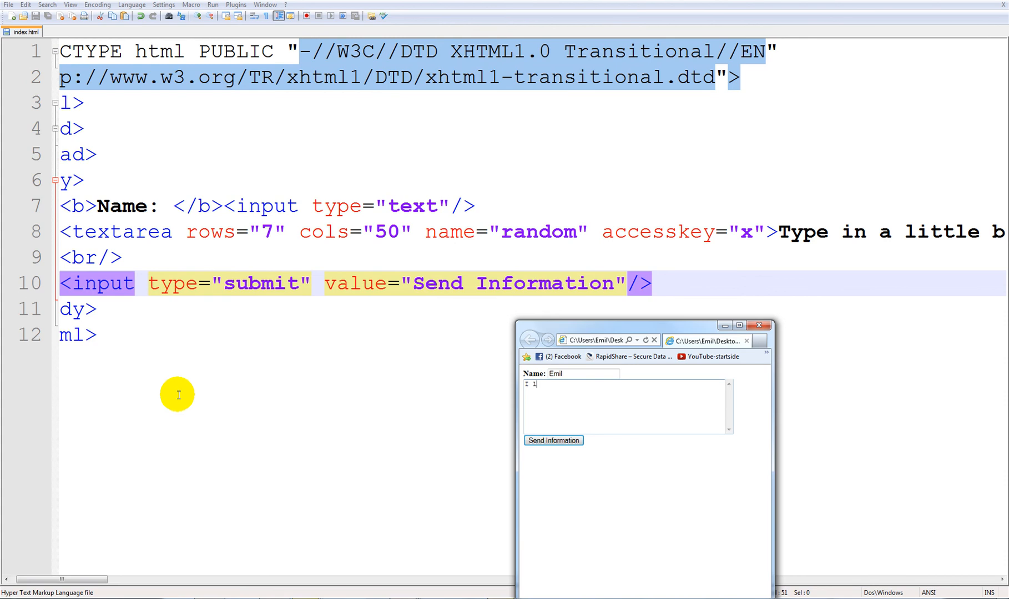
type("love programming")
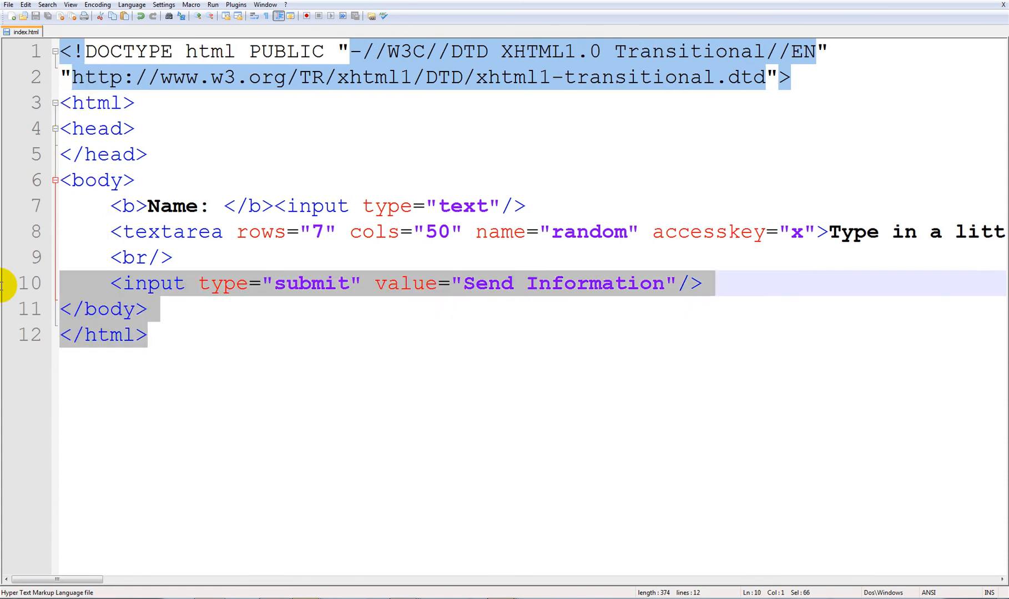
left_click(674, 284)
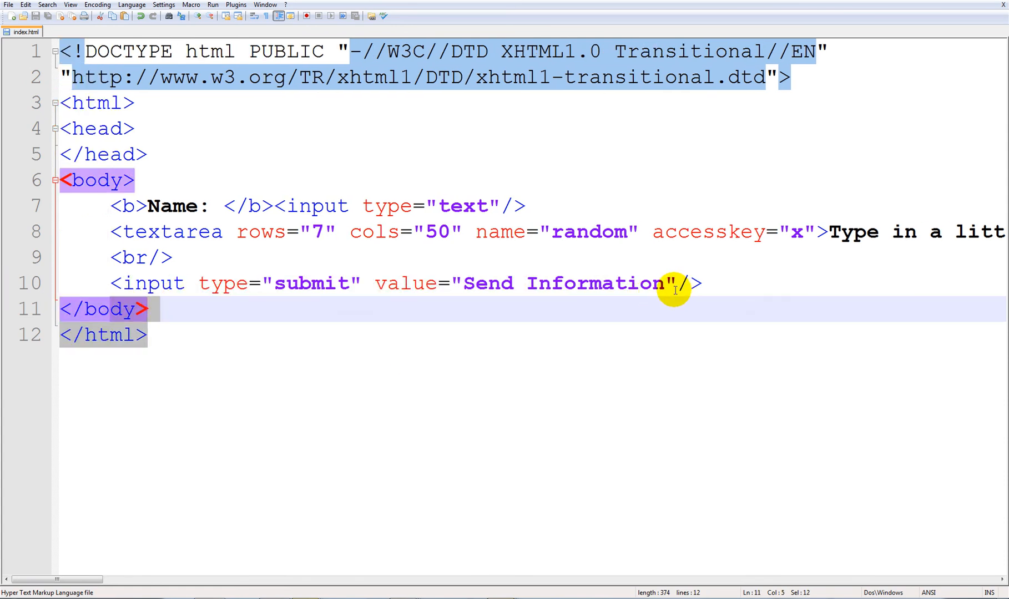